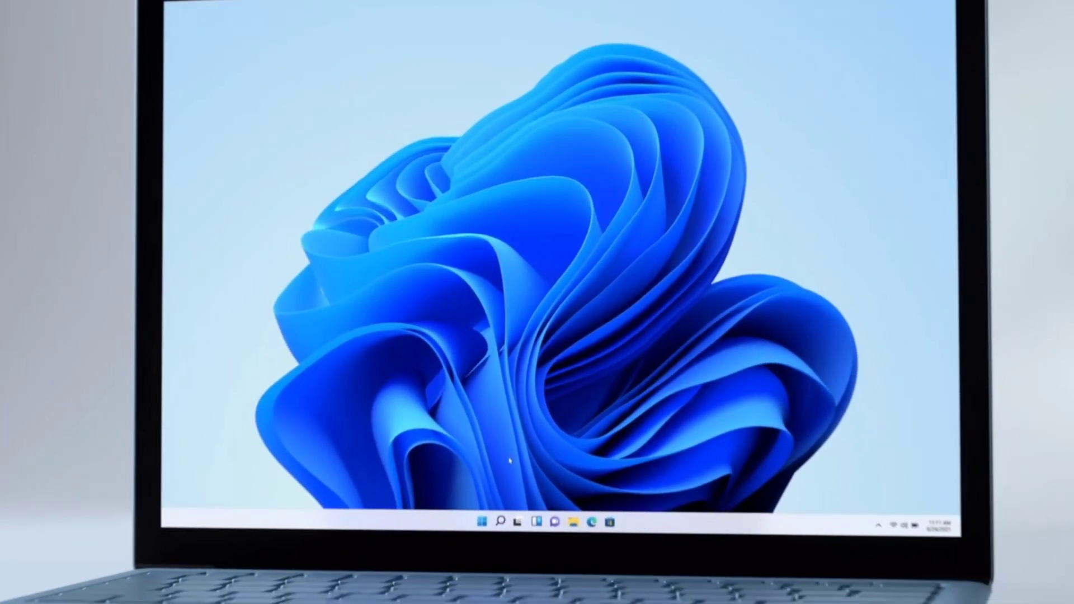
# Step: Show the System requirements tab and review processor, memory, storage, TPM and graphics minimums
pyautogui.click(488, 475)
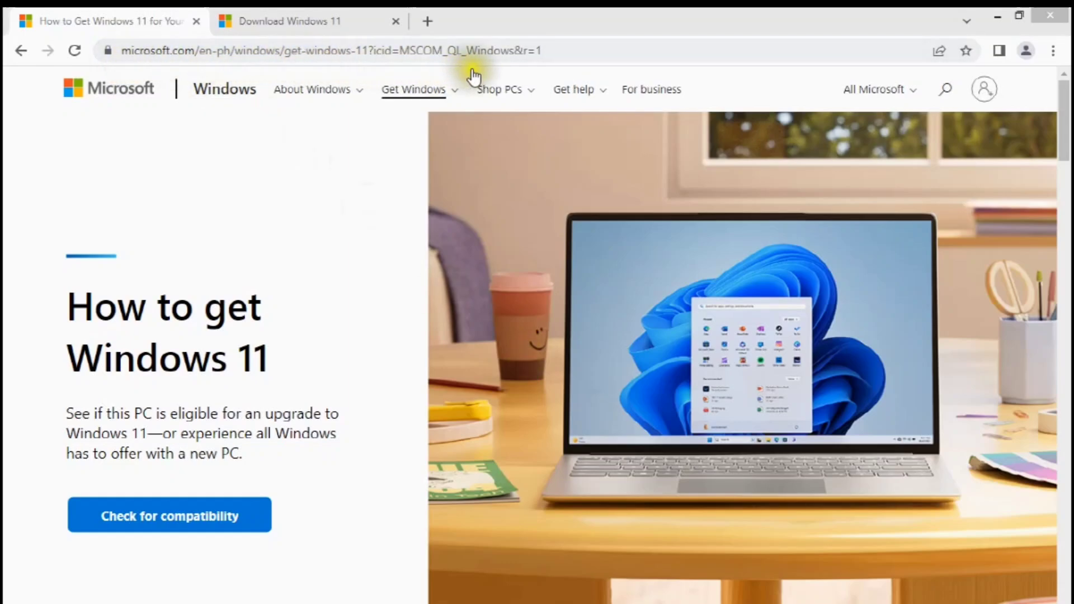
pyautogui.moveTo(140, 400)
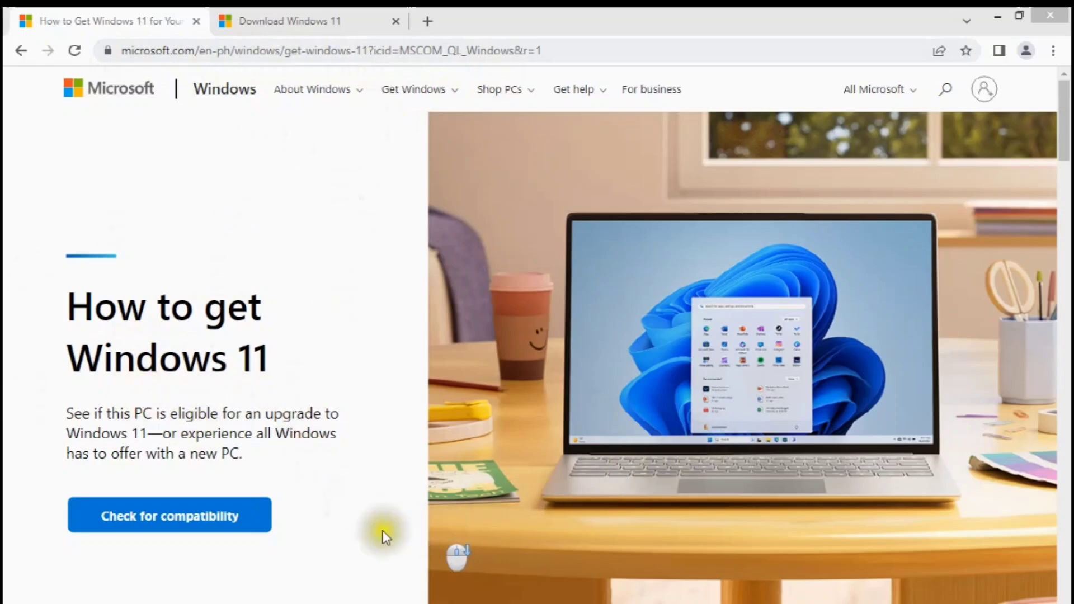
pyautogui.scroll(-3)
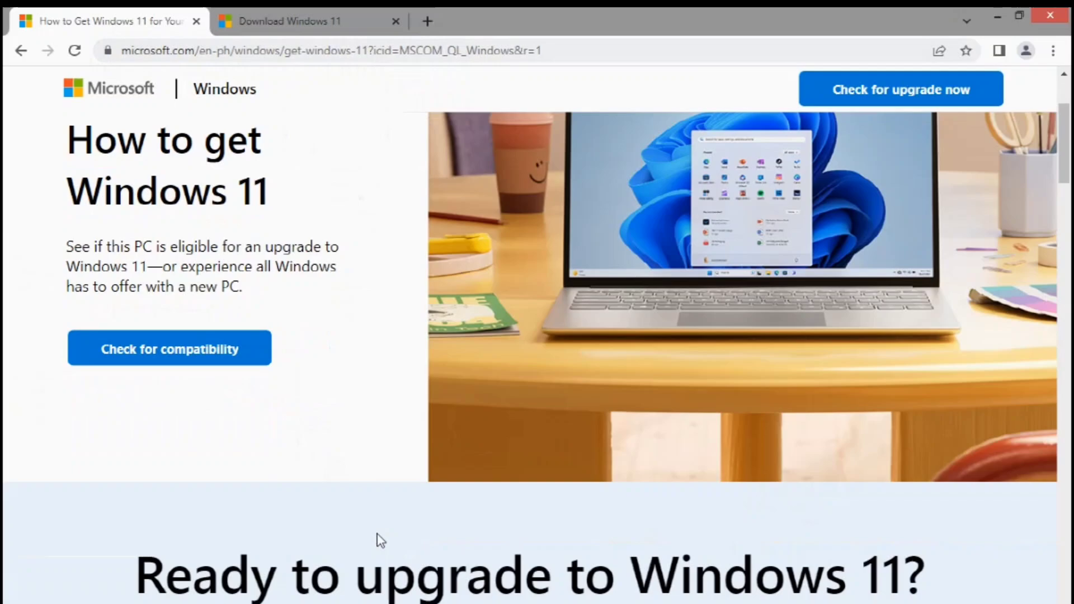
pyautogui.scroll(-3)
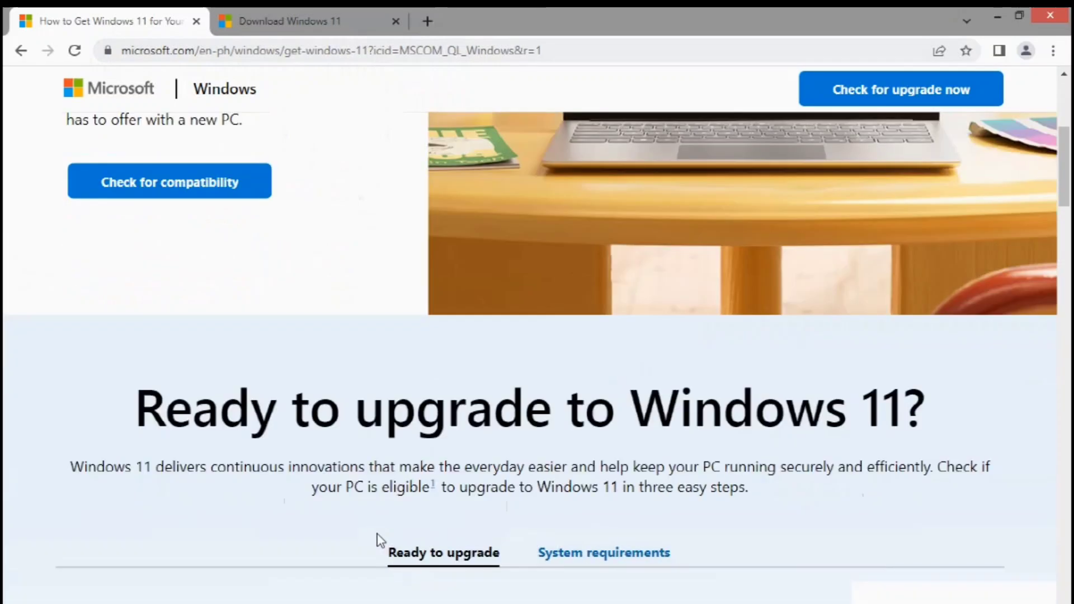
pyautogui.scroll(-3)
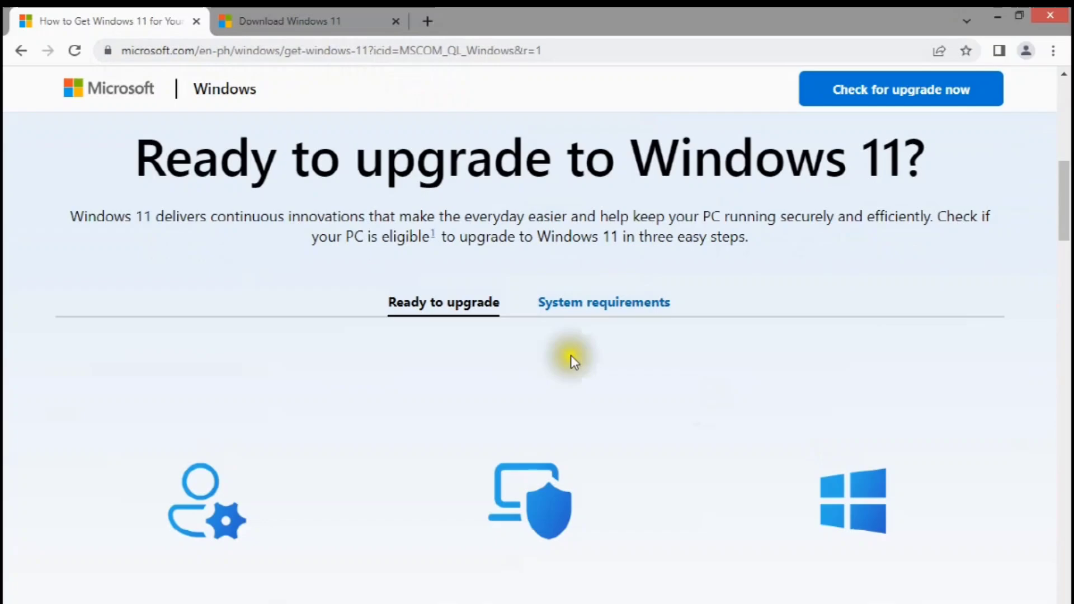
pyautogui.moveTo(609, 302)
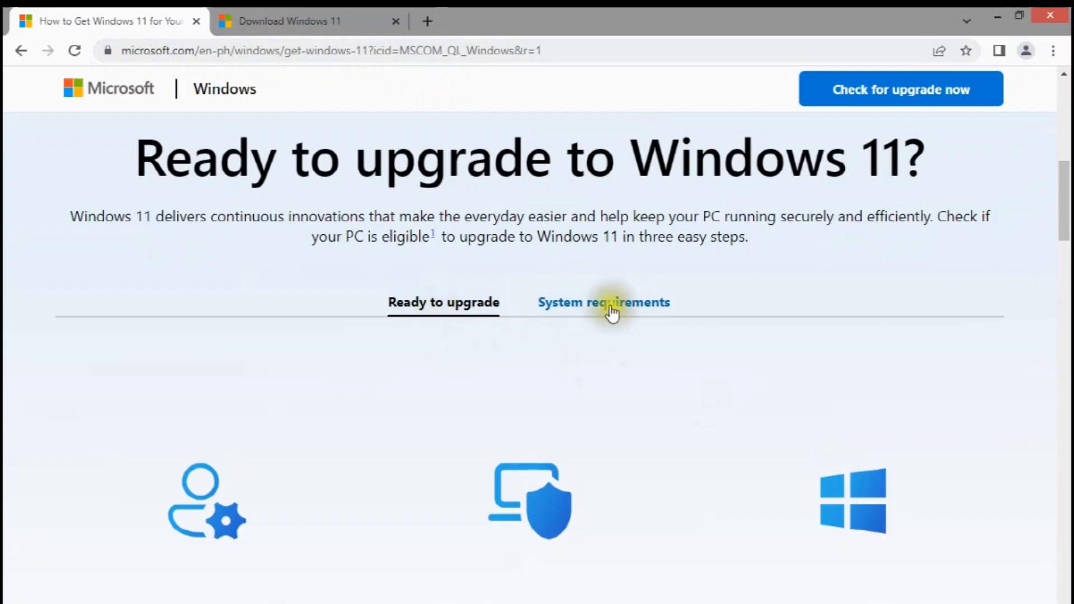
pyautogui.click(603, 302)
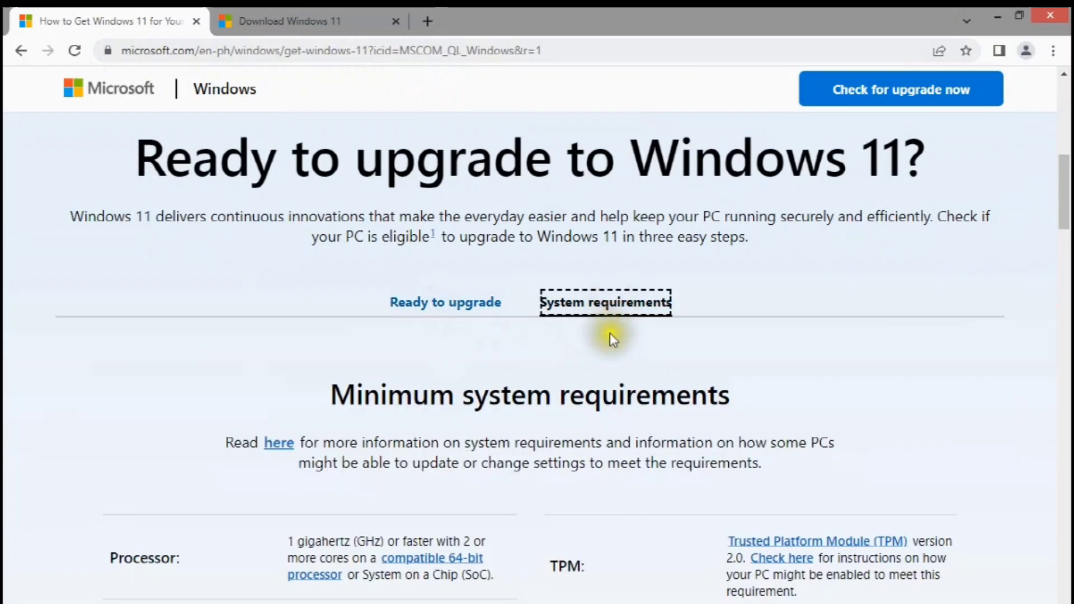
pyautogui.scroll(-3)
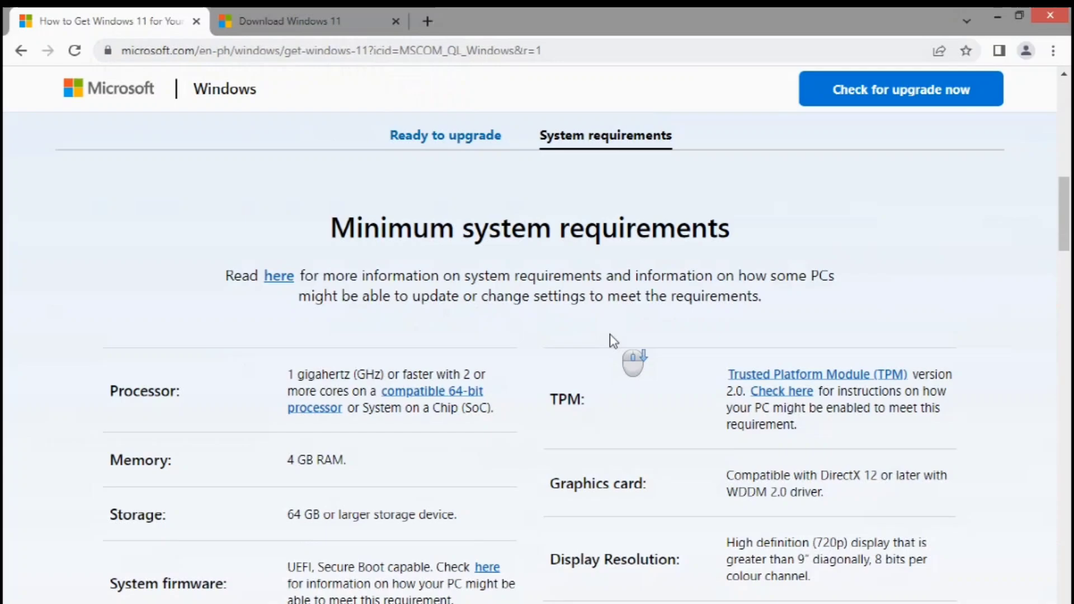
pyautogui.scroll(-3)
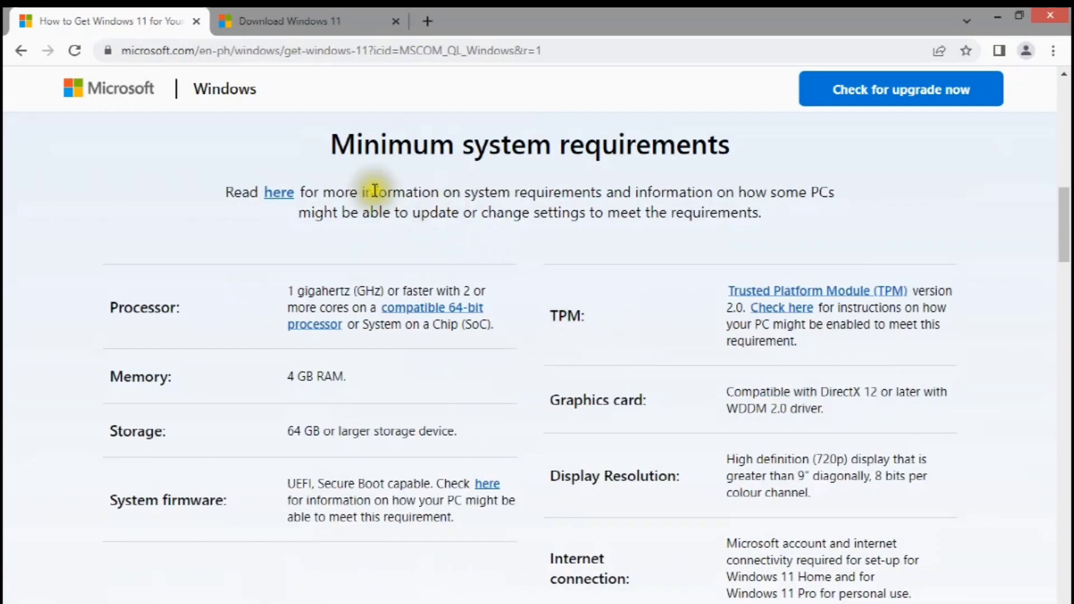
pyautogui.moveTo(695, 181)
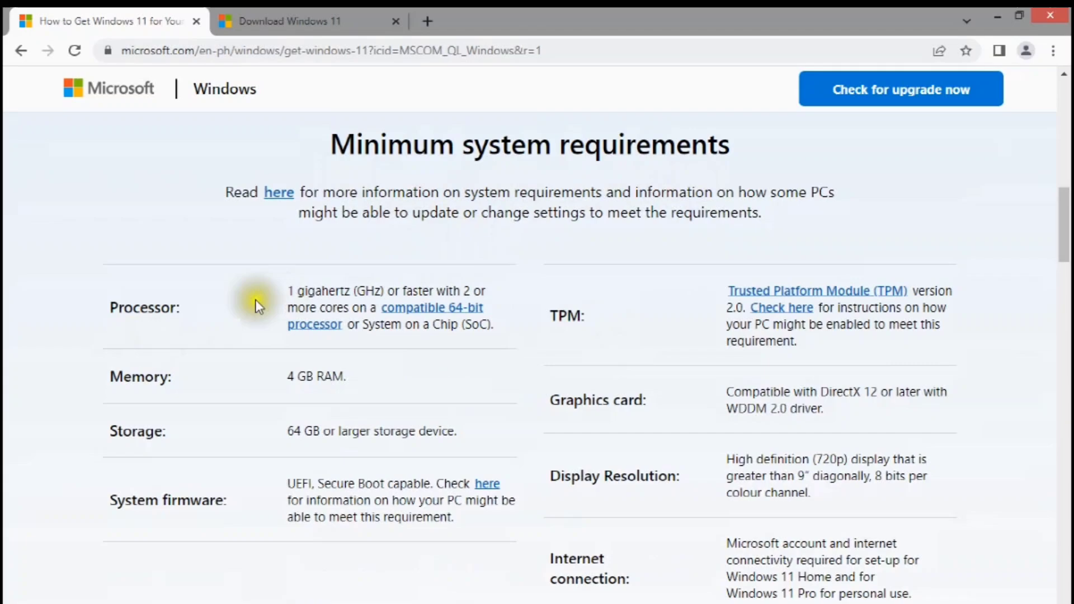
pyautogui.moveTo(190, 395)
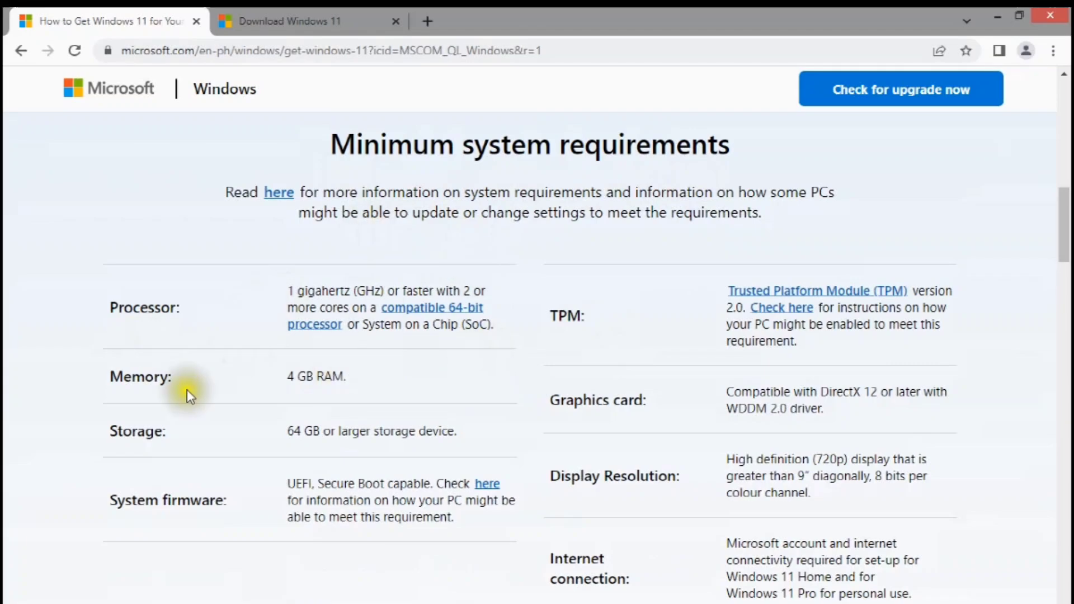
pyautogui.moveTo(298, 455)
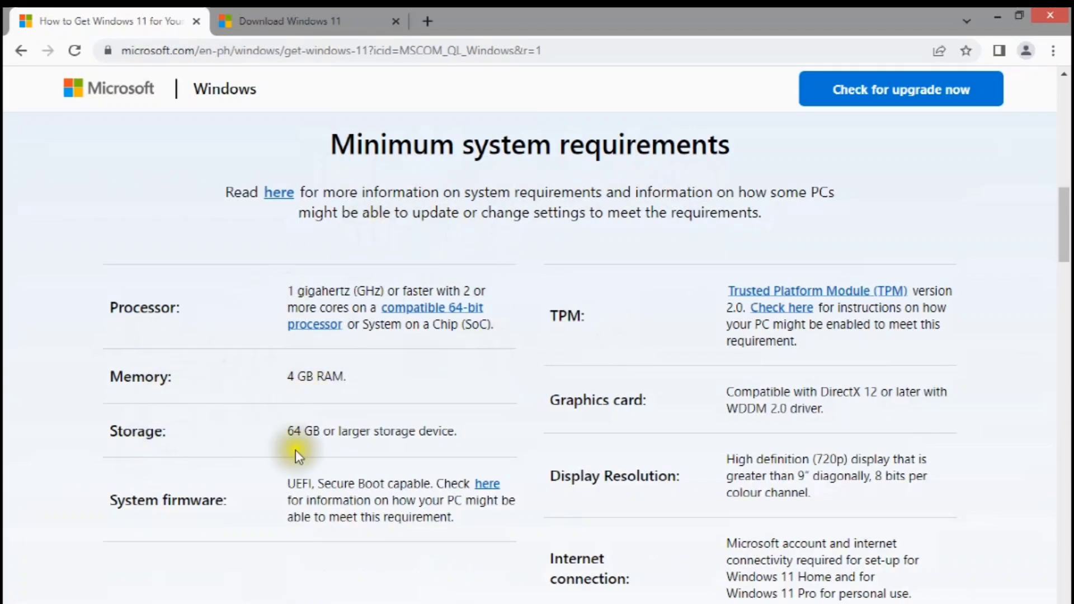
pyautogui.moveTo(256, 547)
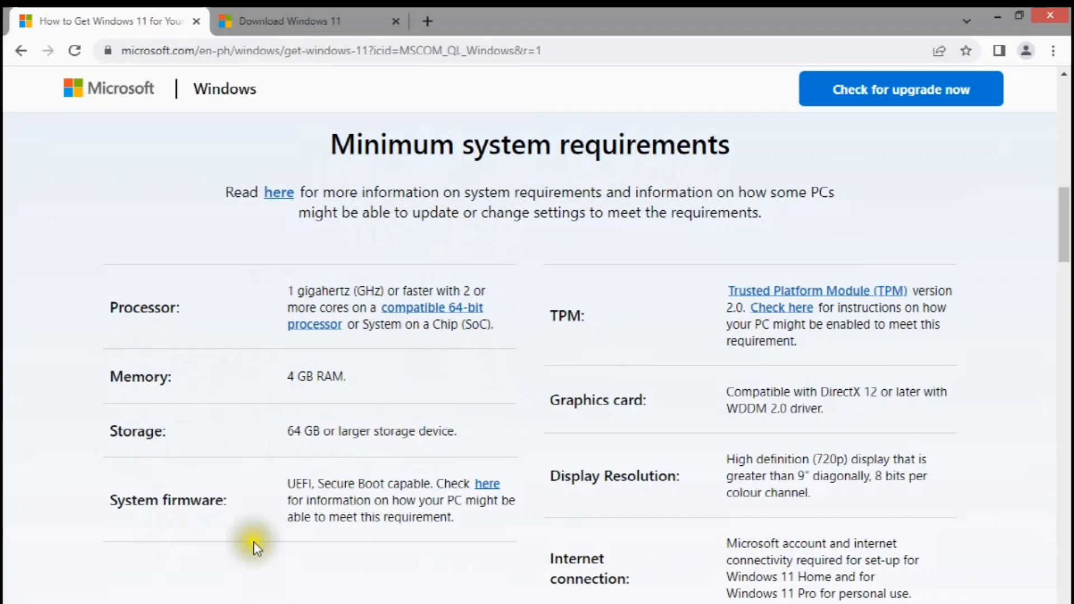
pyautogui.moveTo(739, 317)
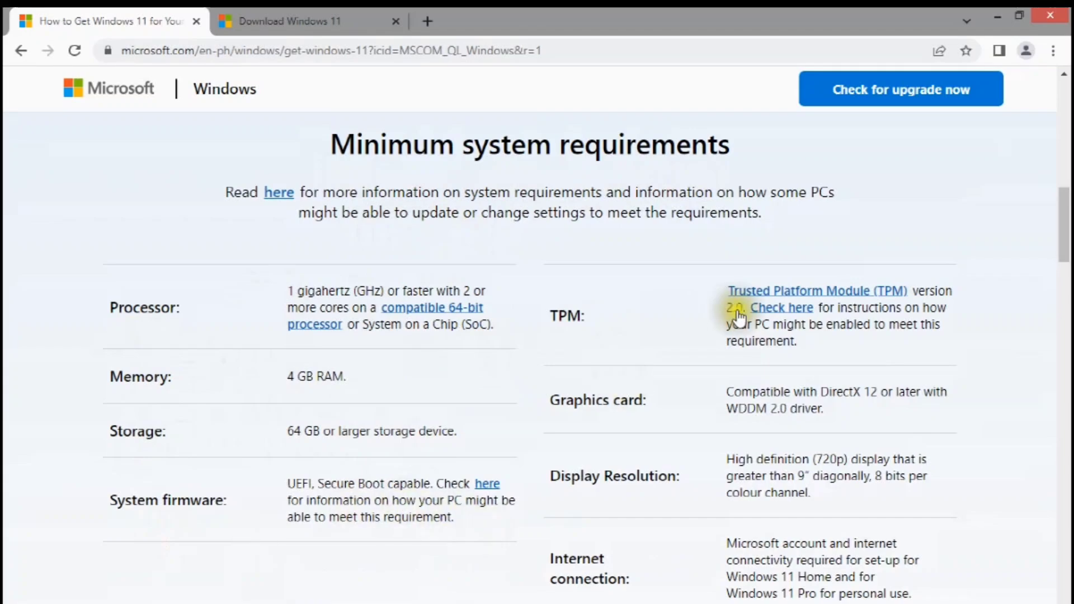
pyautogui.moveTo(644, 430)
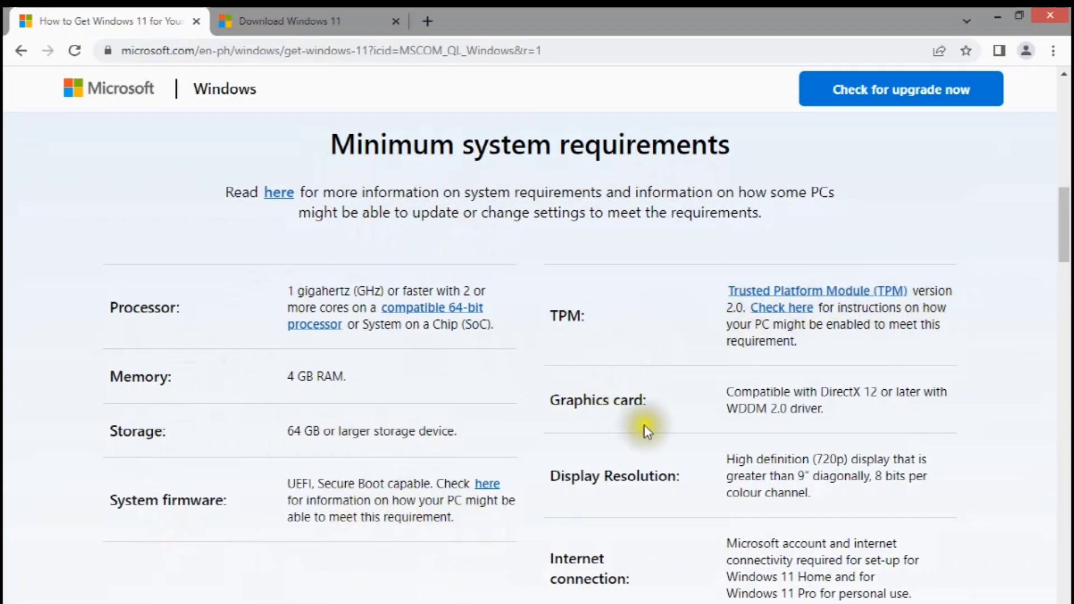
pyautogui.moveTo(732, 515)
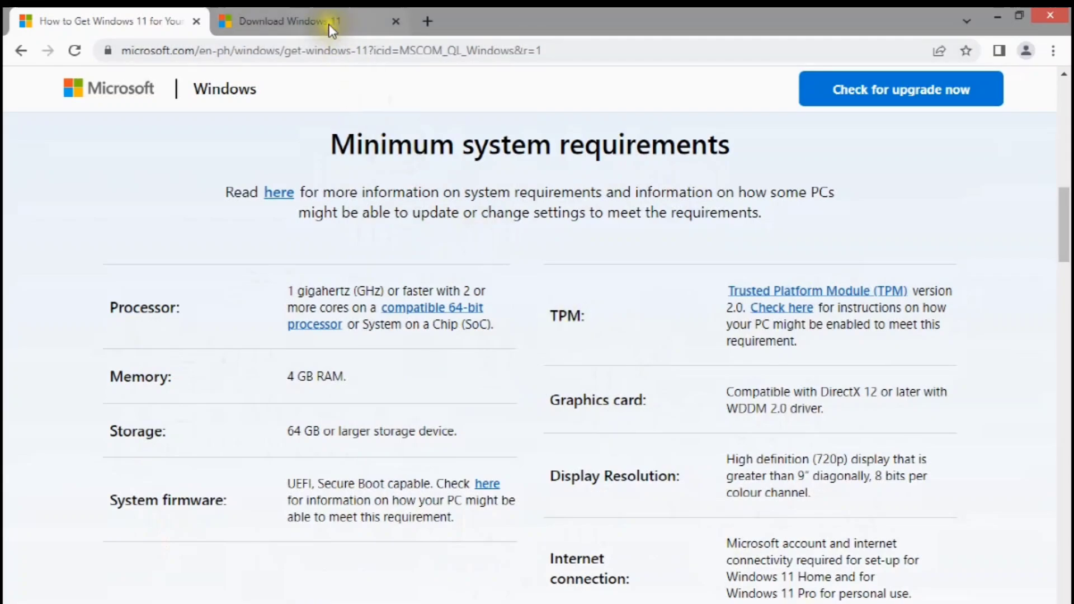
# Step: Select the Windows 11 ISO in English and download the 64-bit image
pyautogui.click(295, 21)
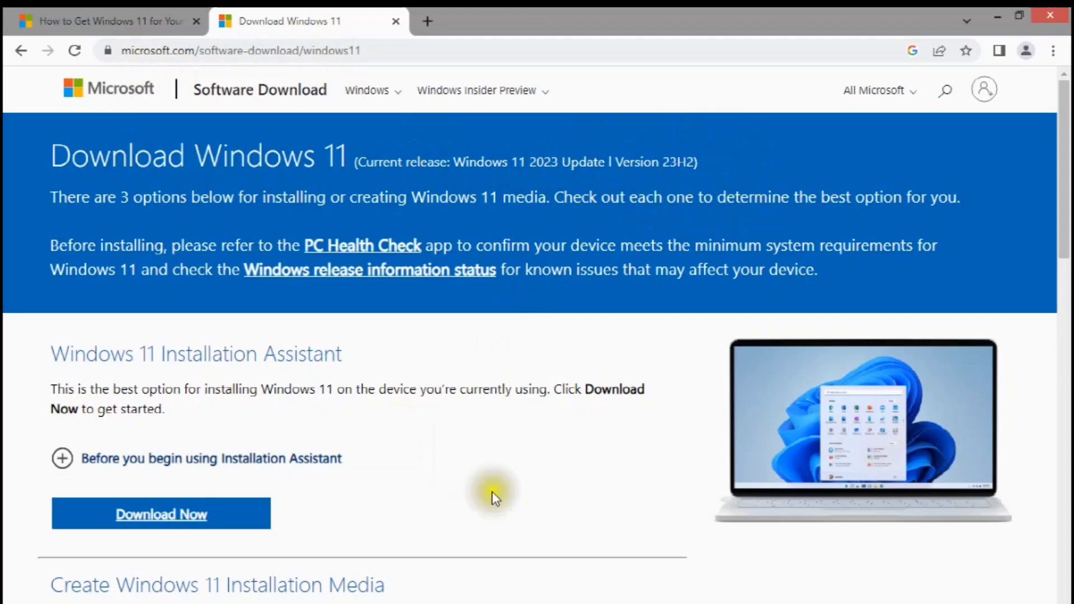
pyautogui.scroll(-3)
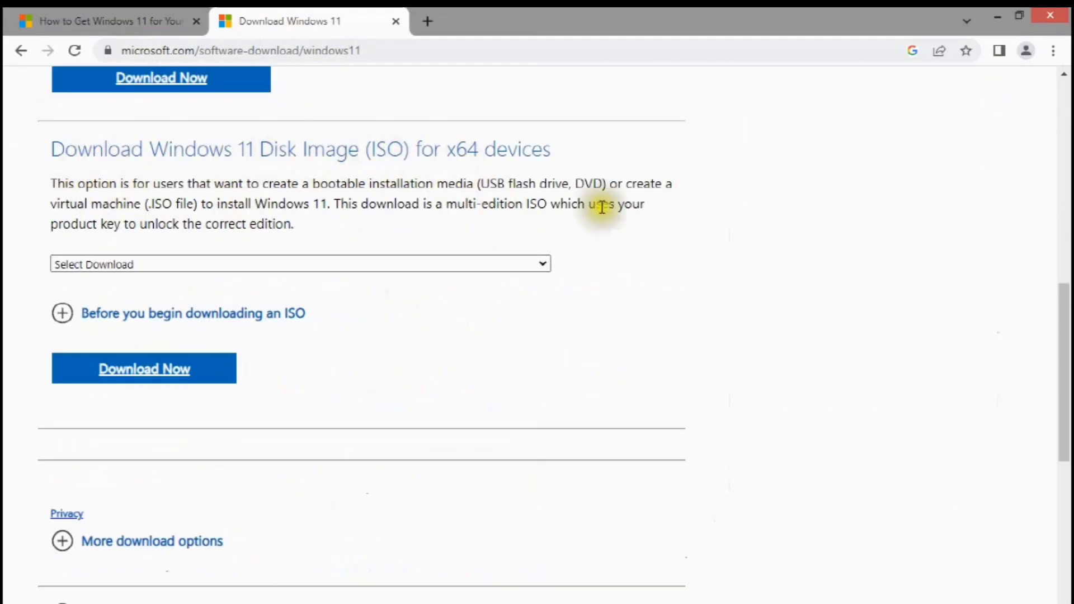
pyautogui.click(143, 368)
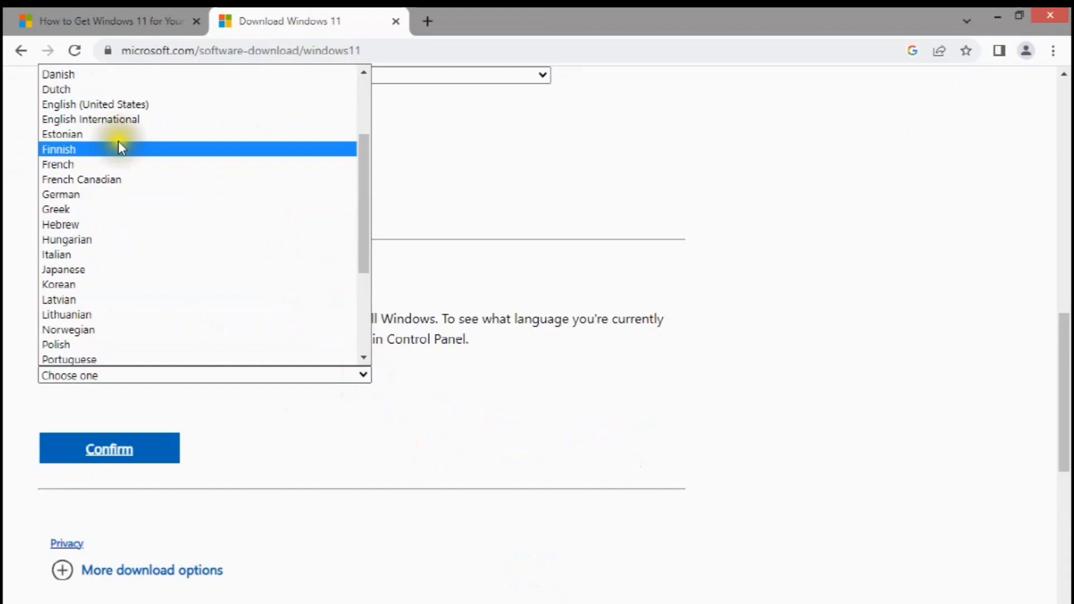
pyautogui.click(109, 448)
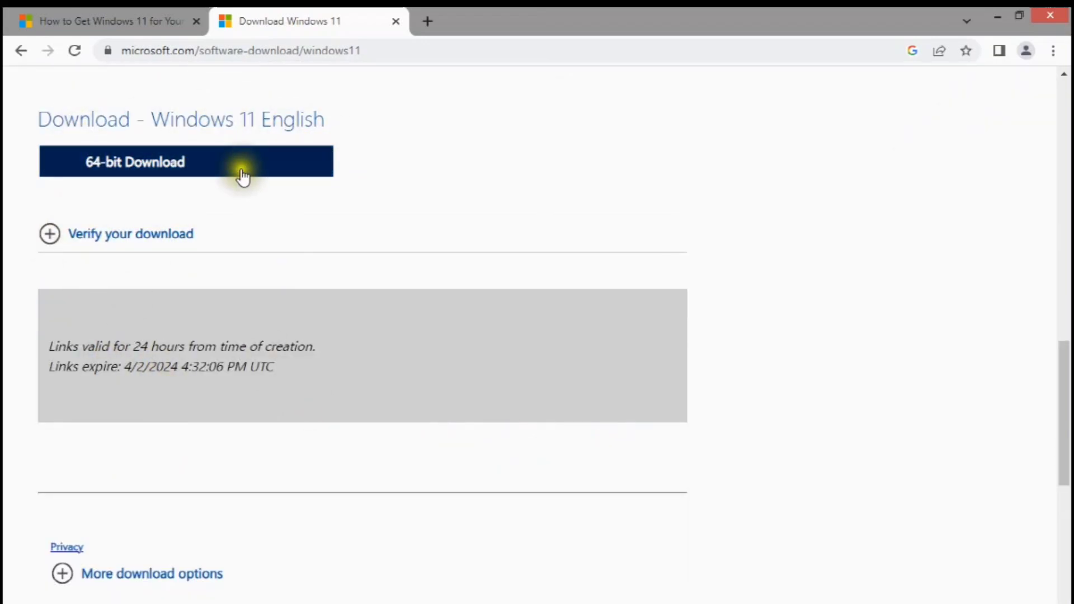
pyautogui.click(186, 161)
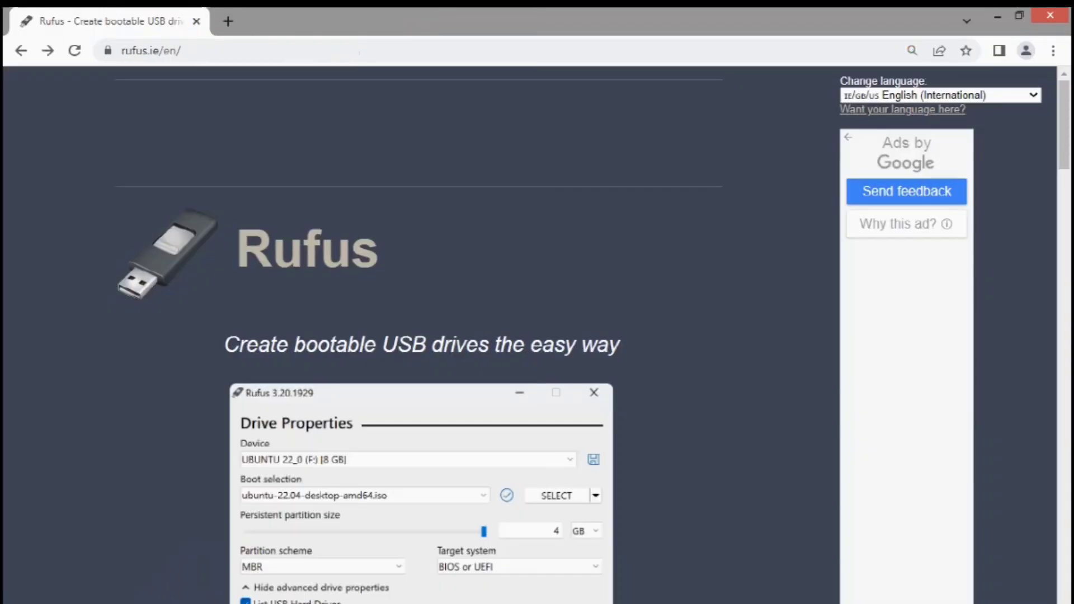
pyautogui.moveTo(158, 102)
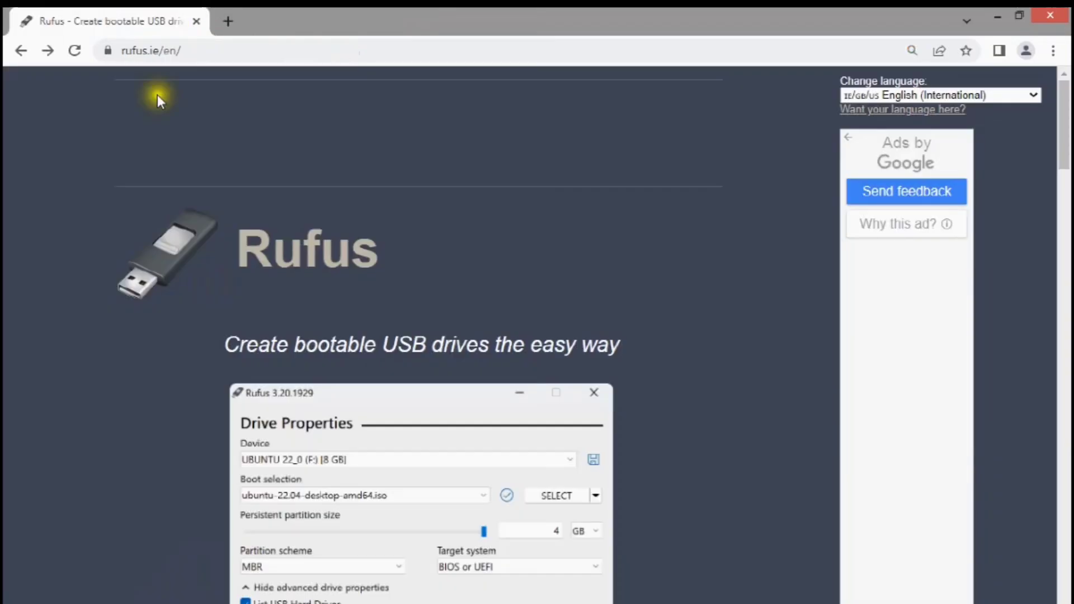
pyautogui.moveTo(120, 80)
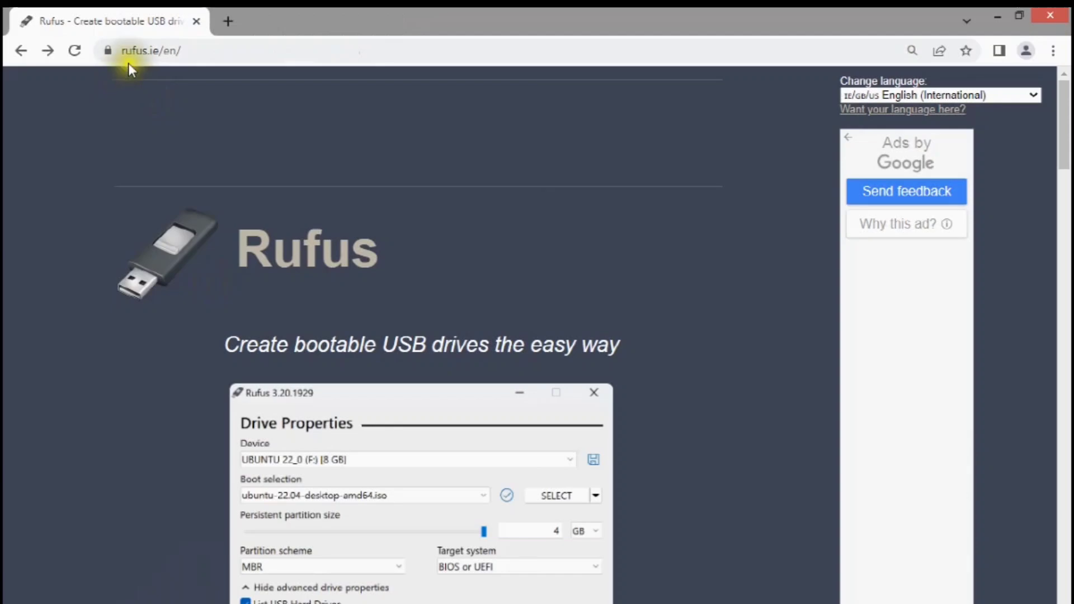
pyautogui.moveTo(175, 68)
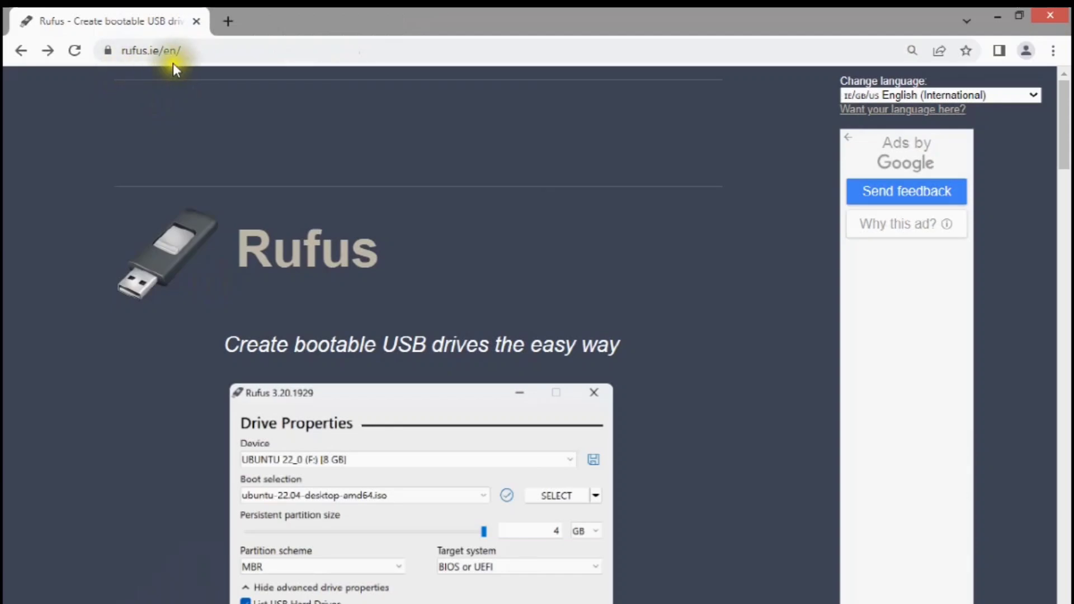
pyautogui.moveTo(149, 71)
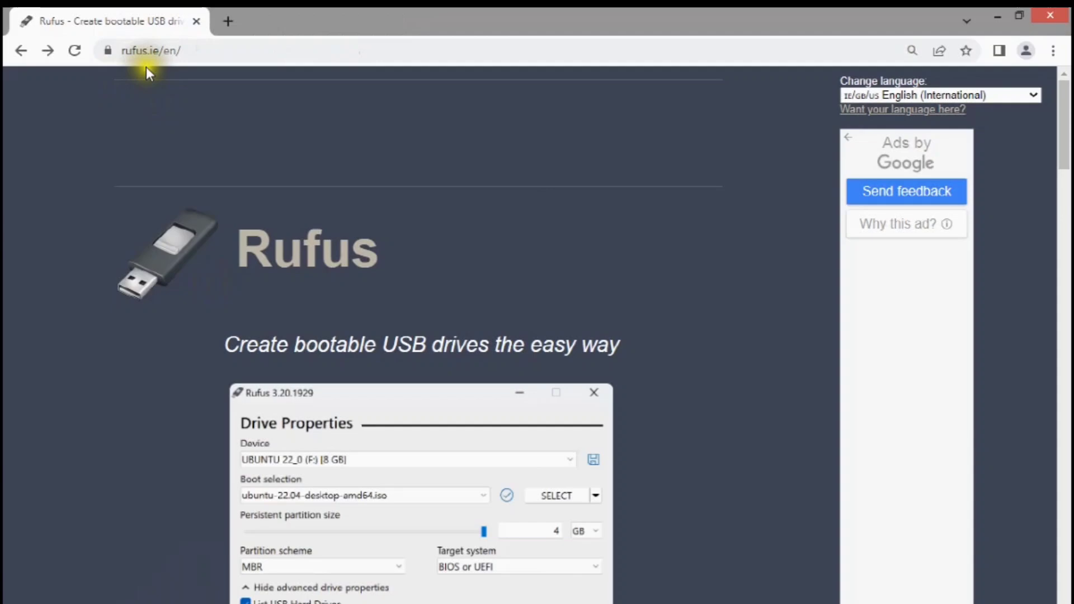
pyautogui.moveTo(205, 81)
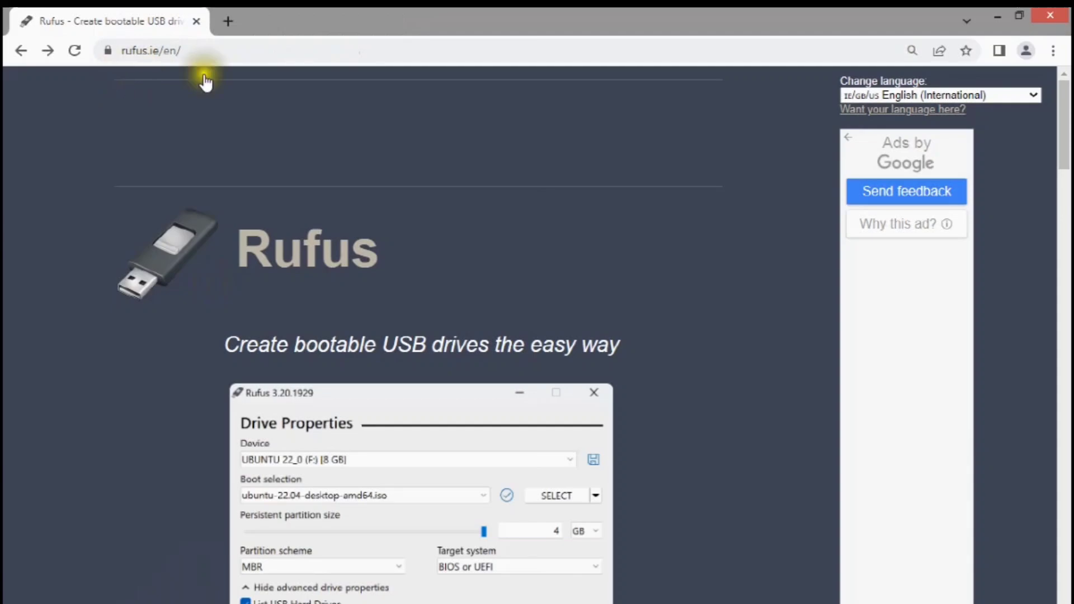
pyautogui.moveTo(470, 281)
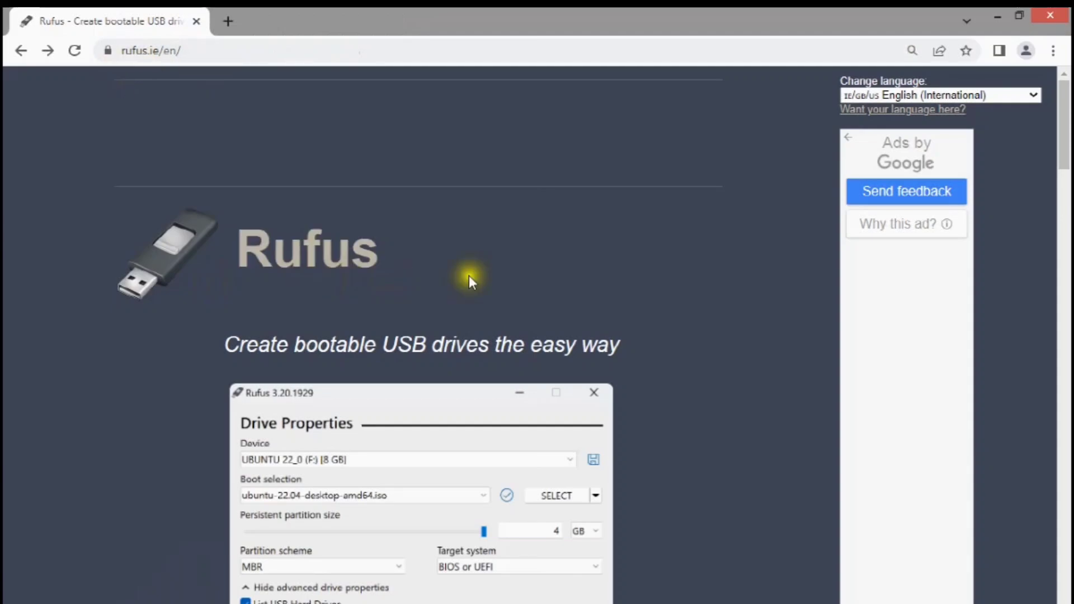
pyautogui.moveTo(671, 323)
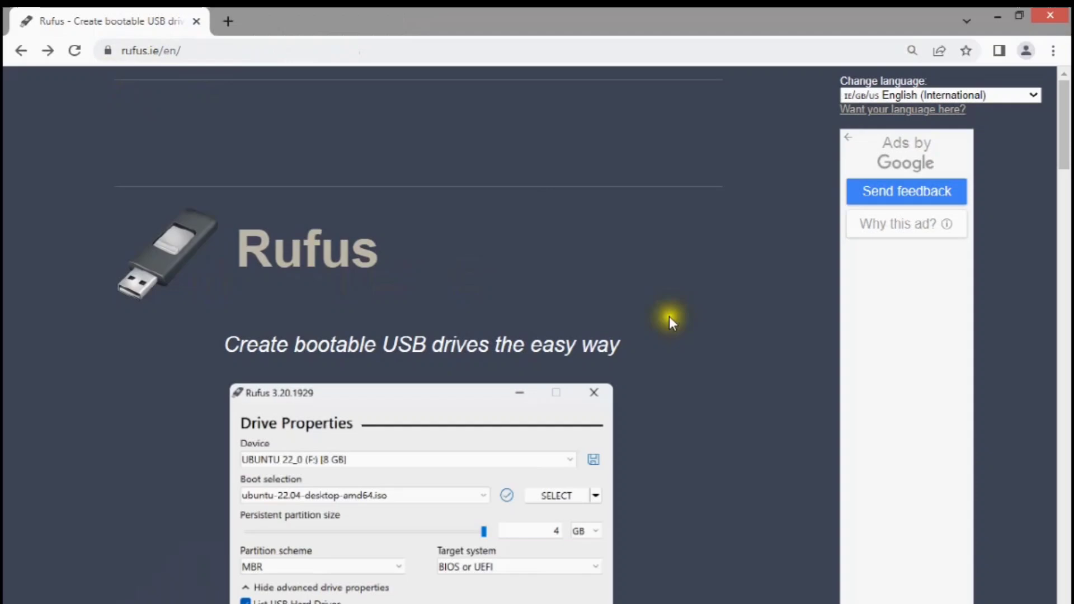
# Step: Browse the Rufus homepage and its screenshot slideshow
pyautogui.scroll(-3)
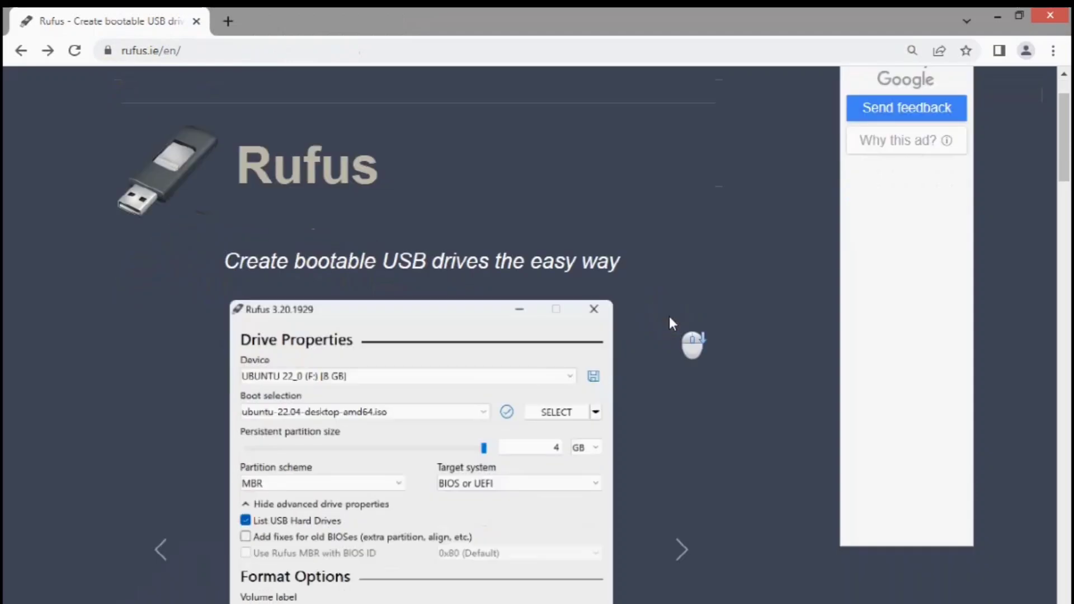
pyautogui.scroll(-3)
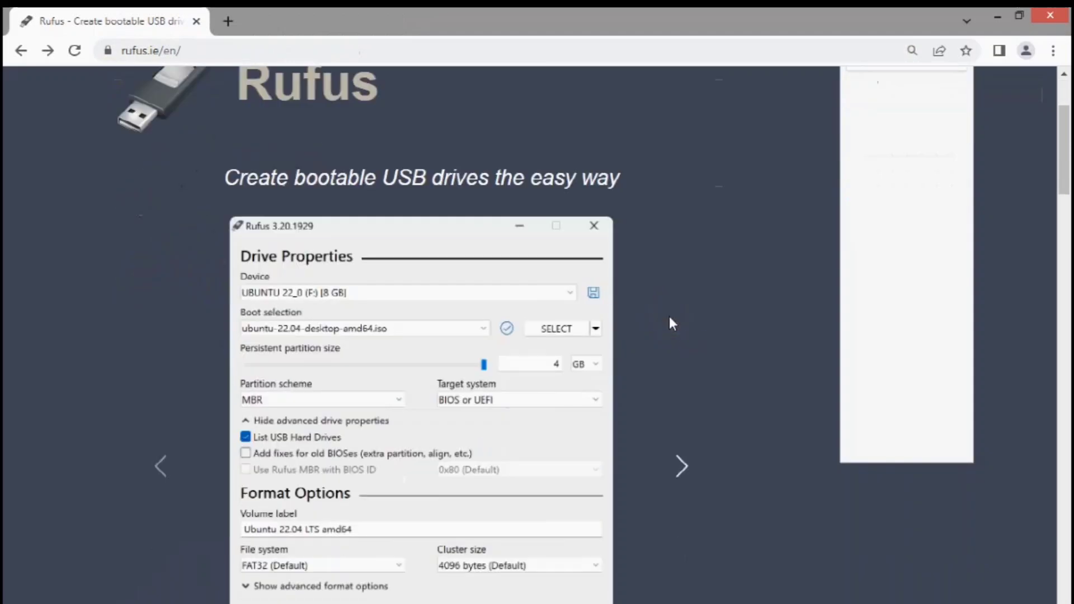
pyautogui.scroll(-3)
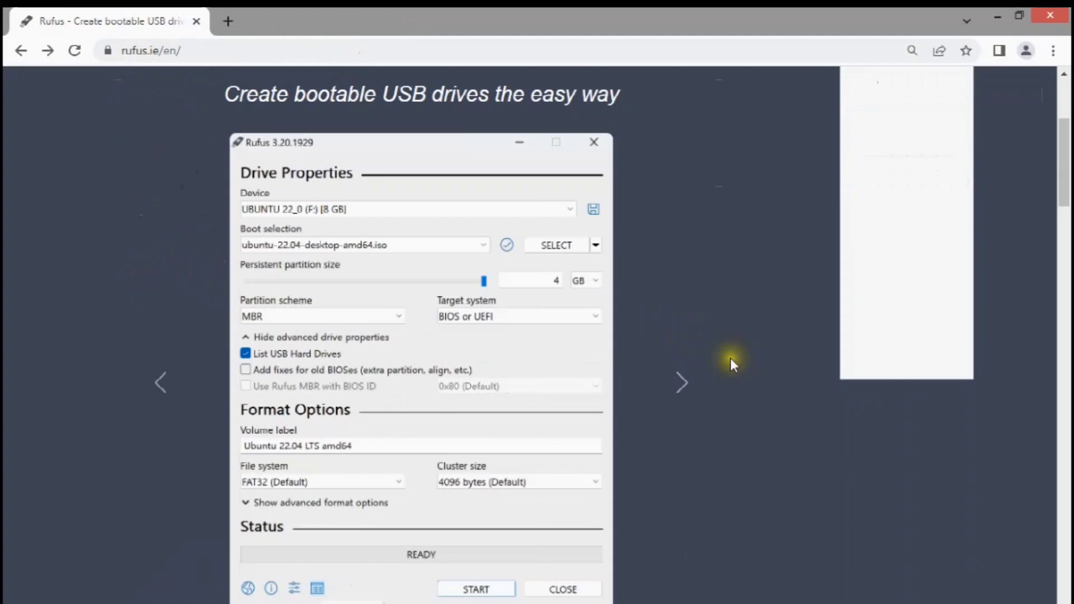
pyautogui.moveTo(682, 382)
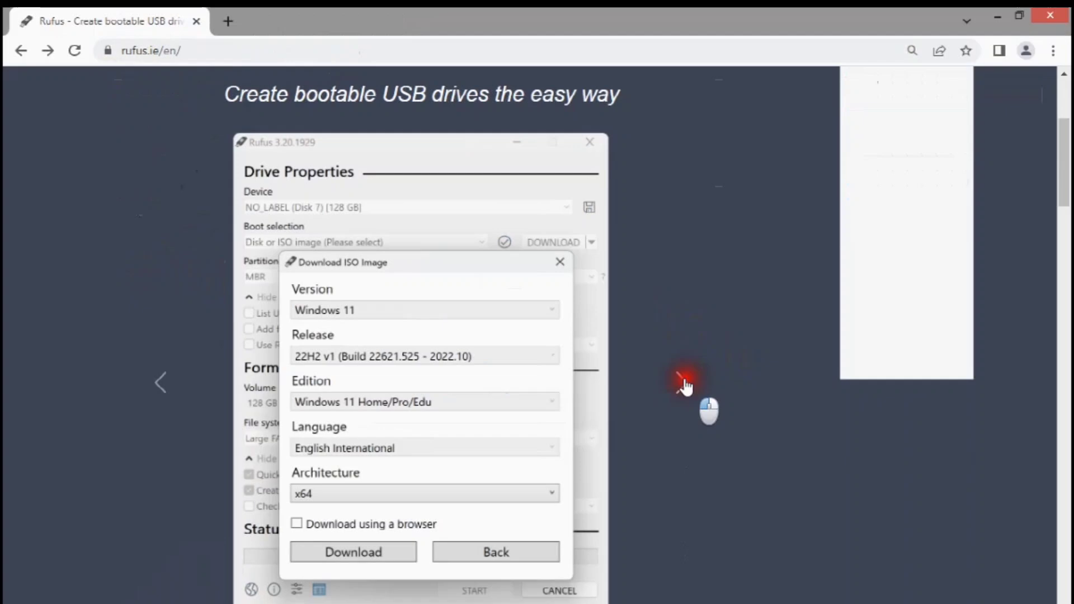
pyautogui.click(353, 552)
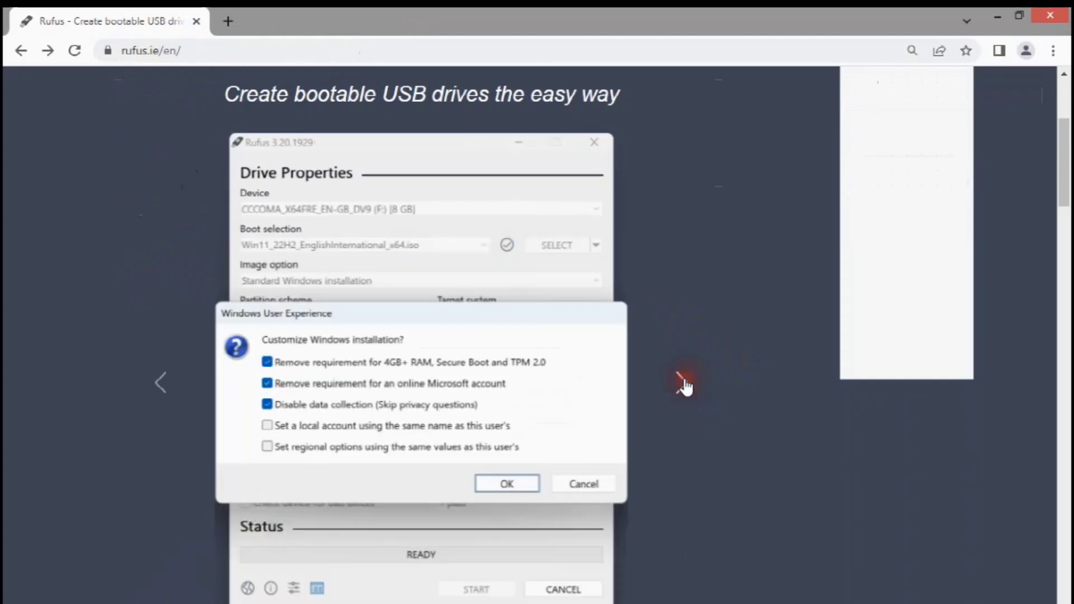
pyautogui.moveTo(158, 384)
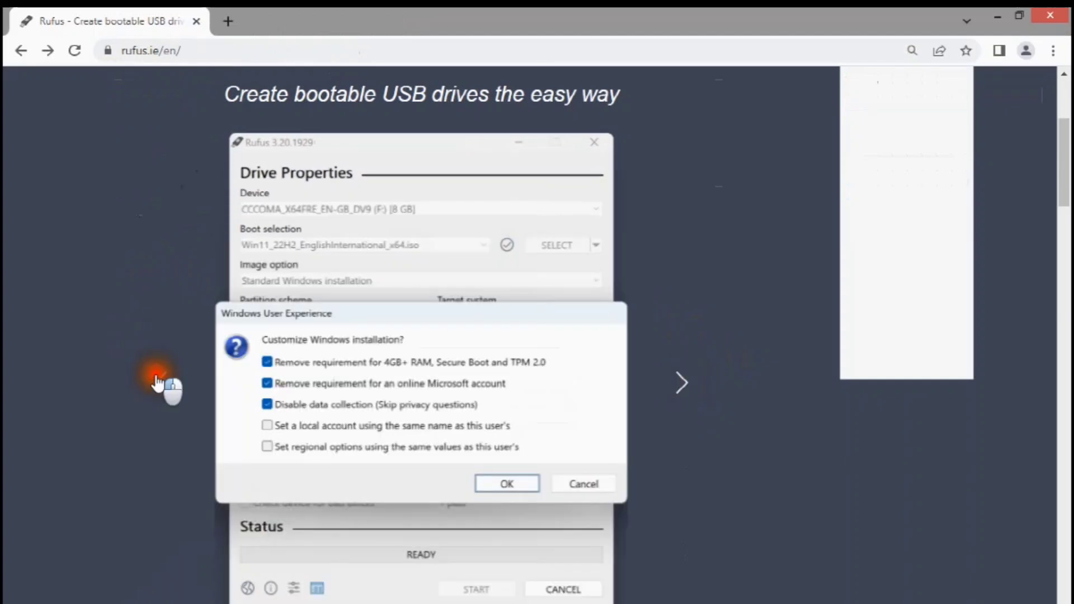
pyautogui.click(506, 483)
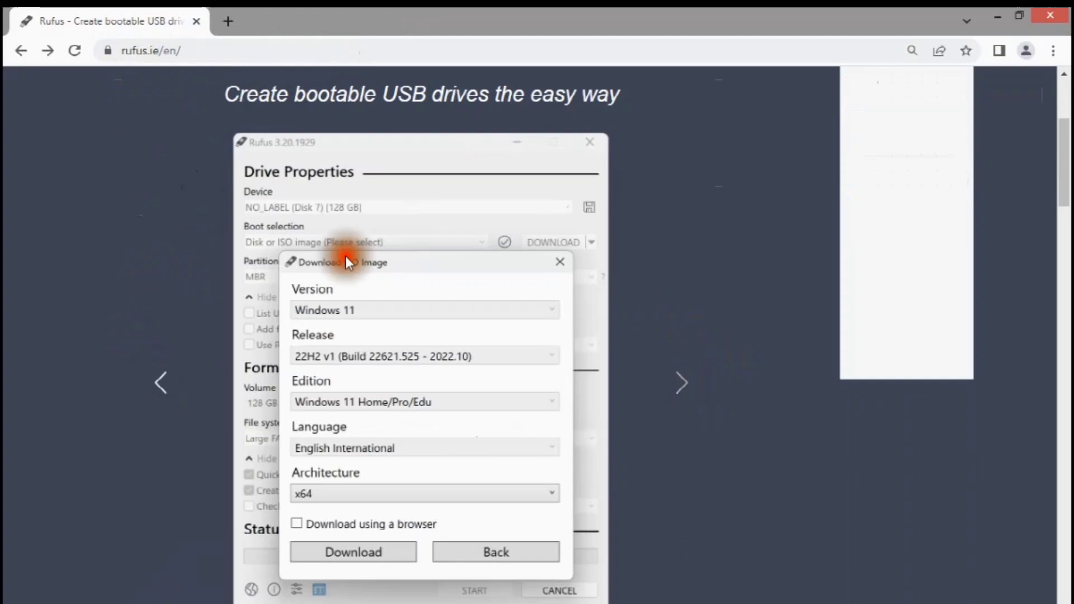
pyautogui.moveTo(662, 475)
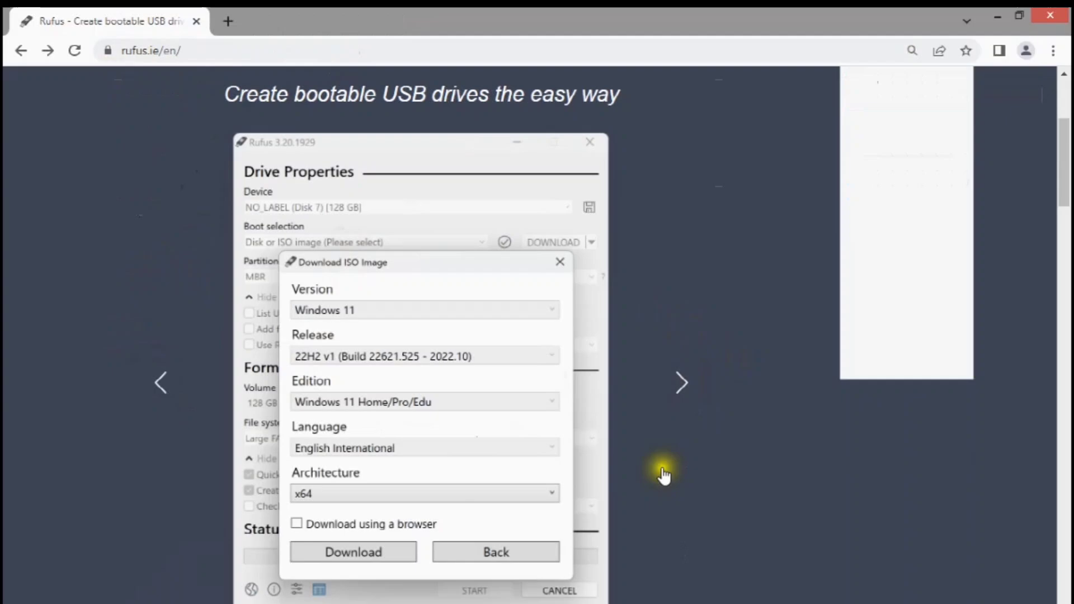
# Step: Download rufus-4.4_x86.exe from the Download section
pyautogui.scroll(-3)
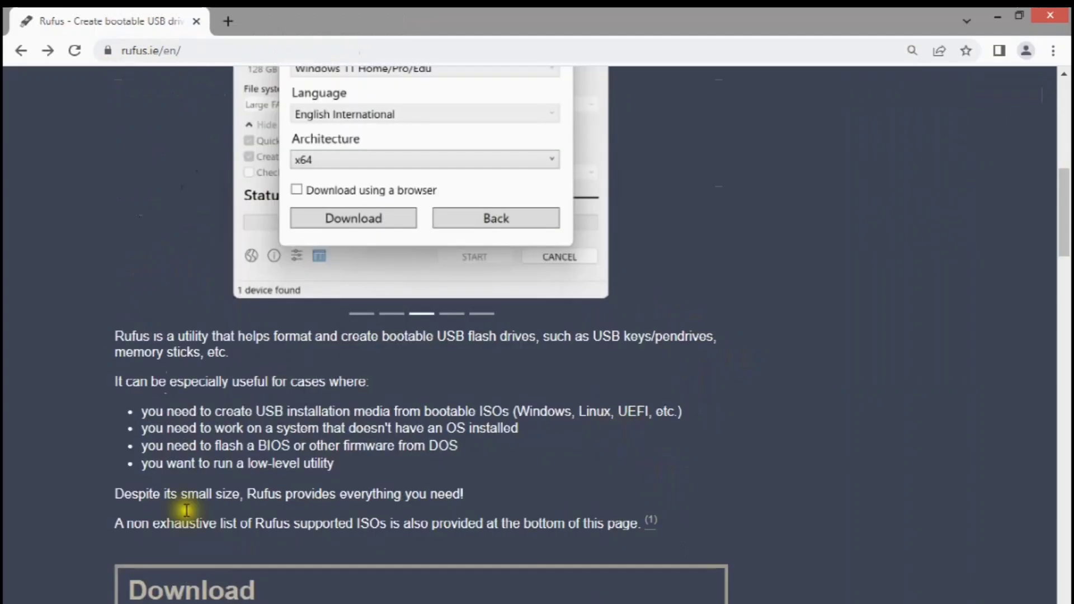
pyautogui.moveTo(274, 538)
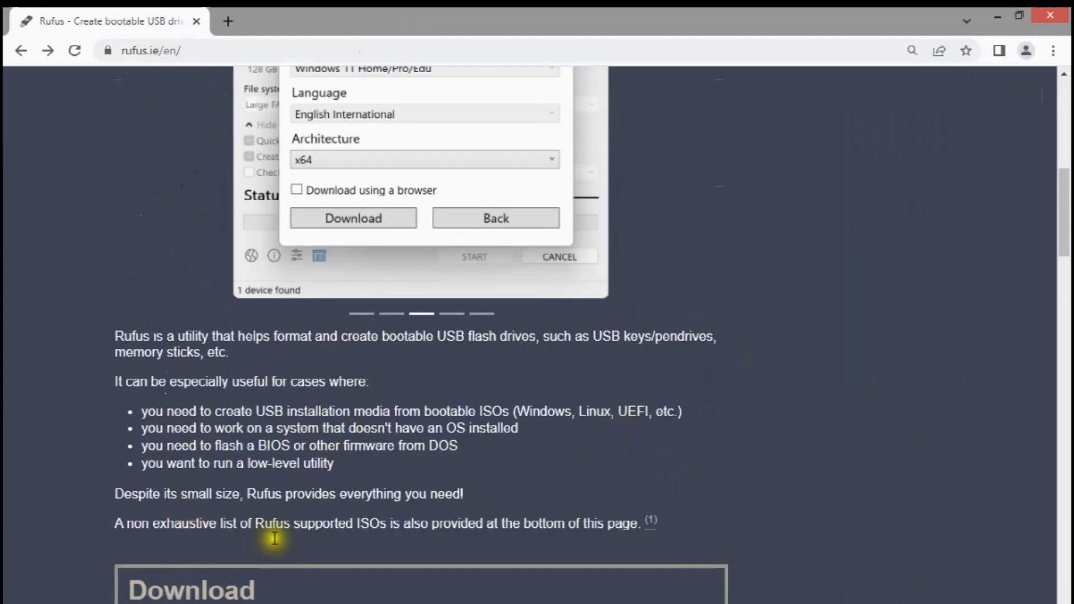
pyautogui.scroll(-3)
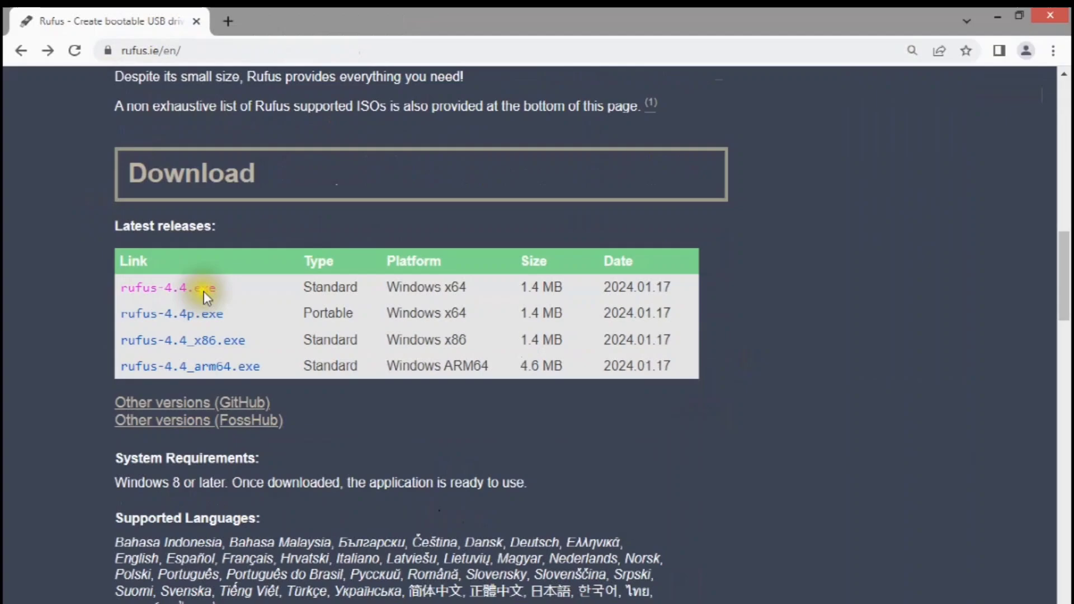
pyautogui.moveTo(469, 366)
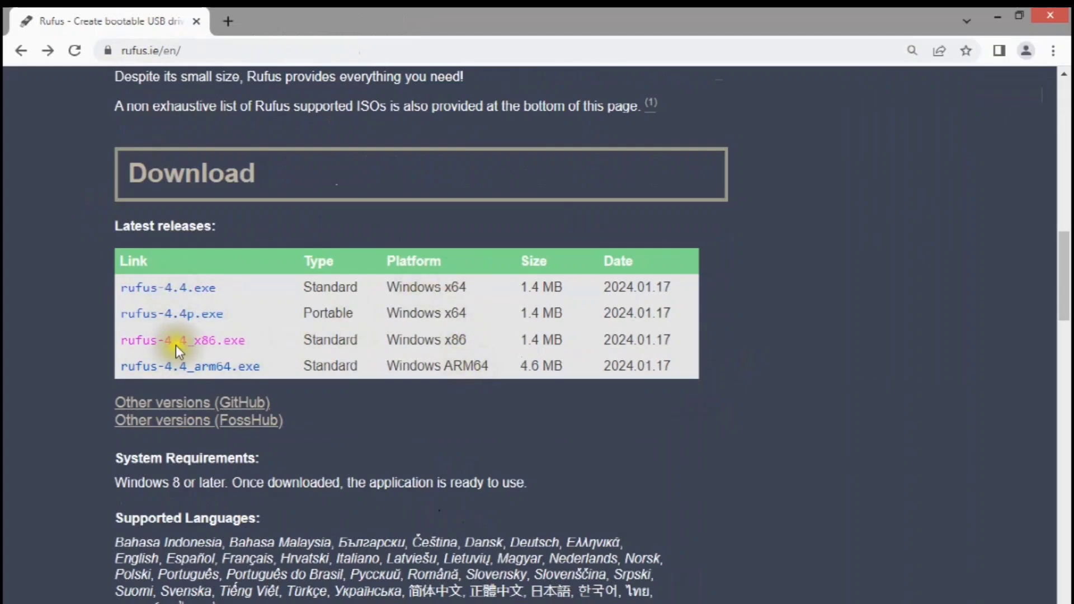
pyautogui.click(182, 340)
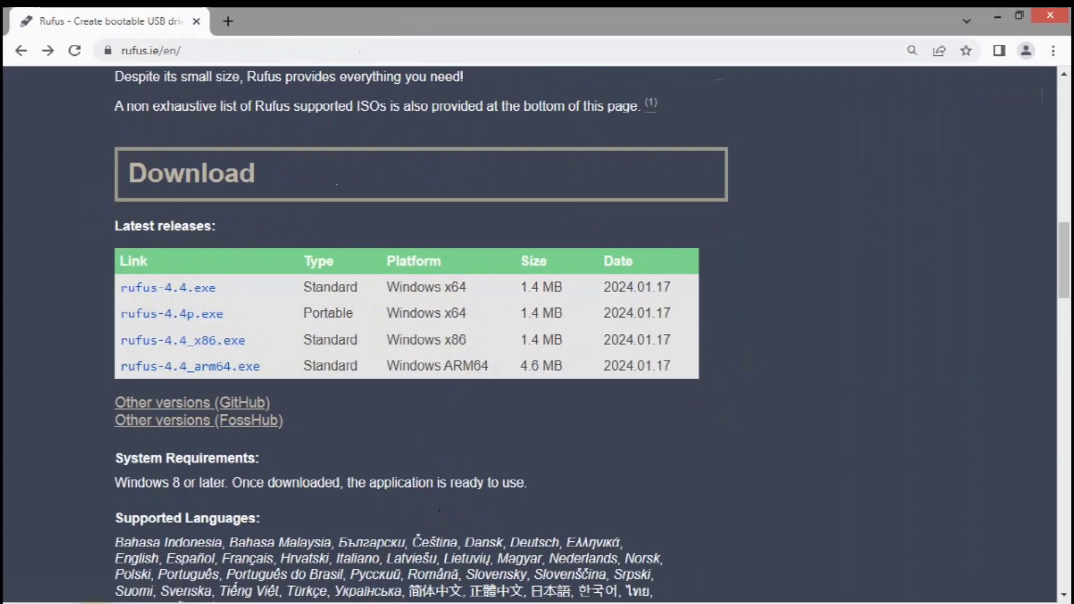
pyautogui.moveTo(756, 449)
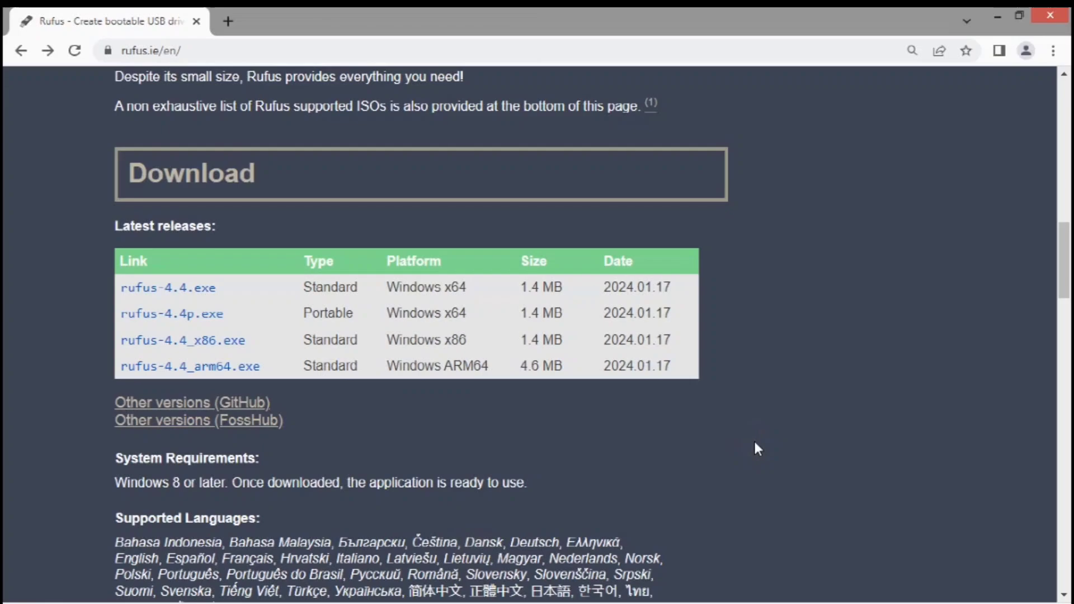
pyautogui.moveTo(470, 509)
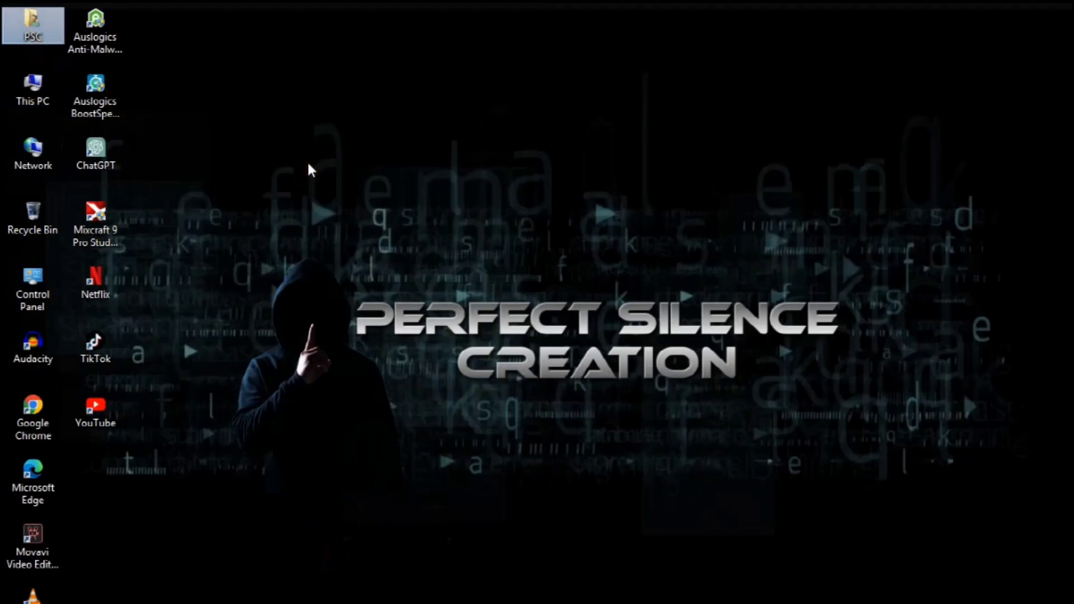
# Step: Open PSC > Downloads and bring up the context menu for the downloaded files
pyautogui.doubleClick(32, 24)
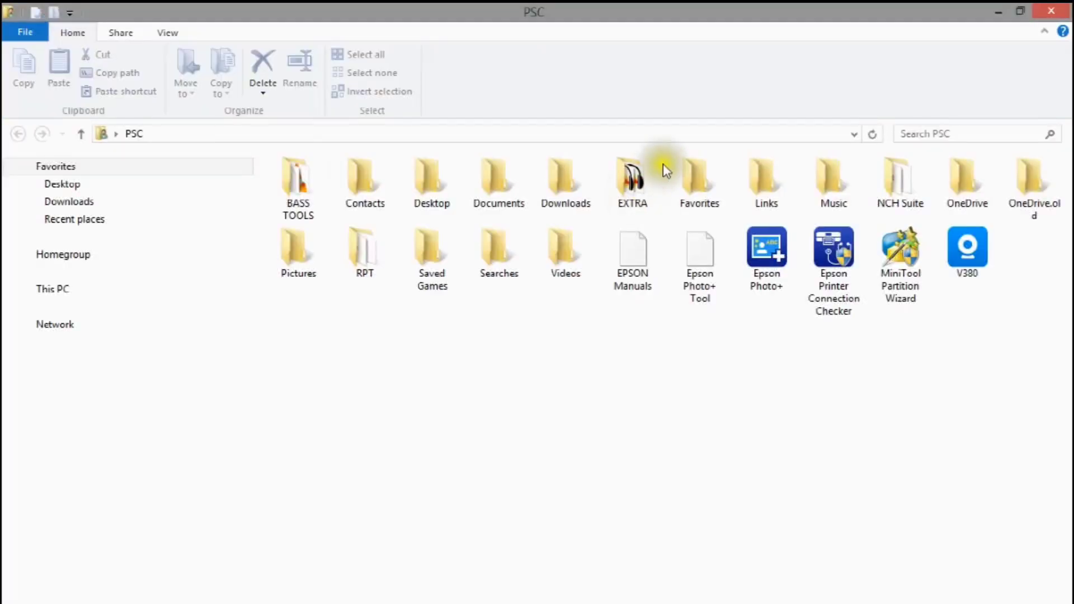
pyautogui.doubleClick(564, 177)
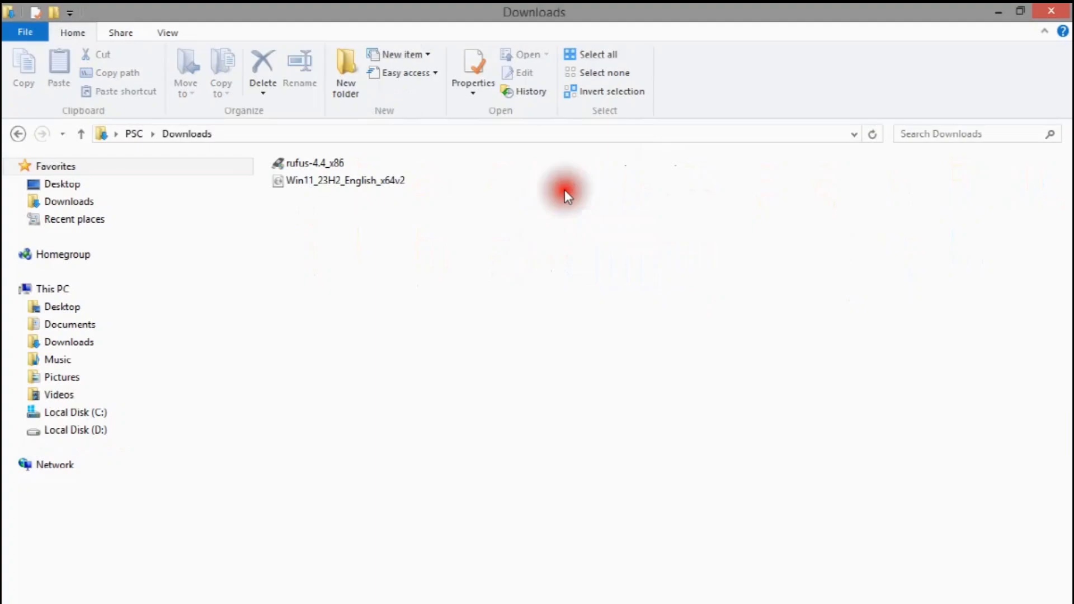
pyautogui.rightClick(314, 162)
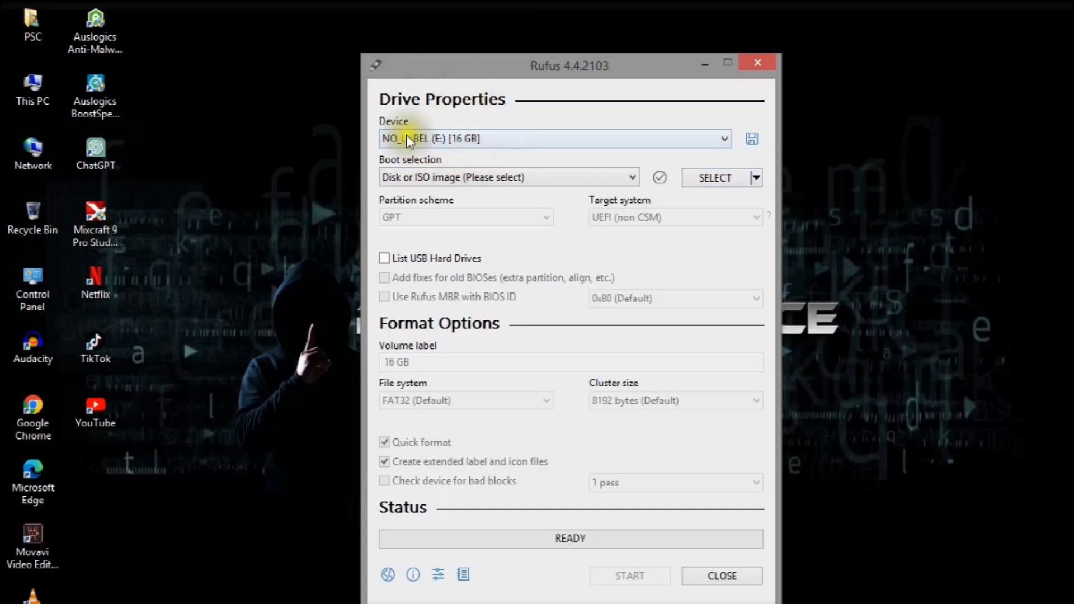
# Step: Set boot selection to Disk or ISO image and load Win11_23H2_English_x64v2.iso
pyautogui.click(629, 177)
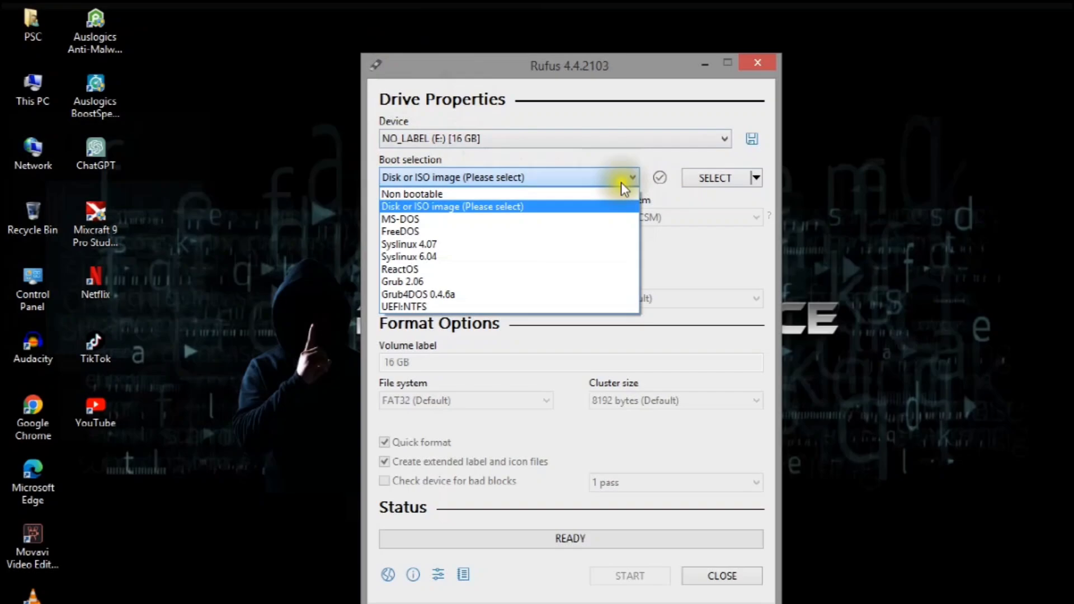
pyautogui.click(451, 205)
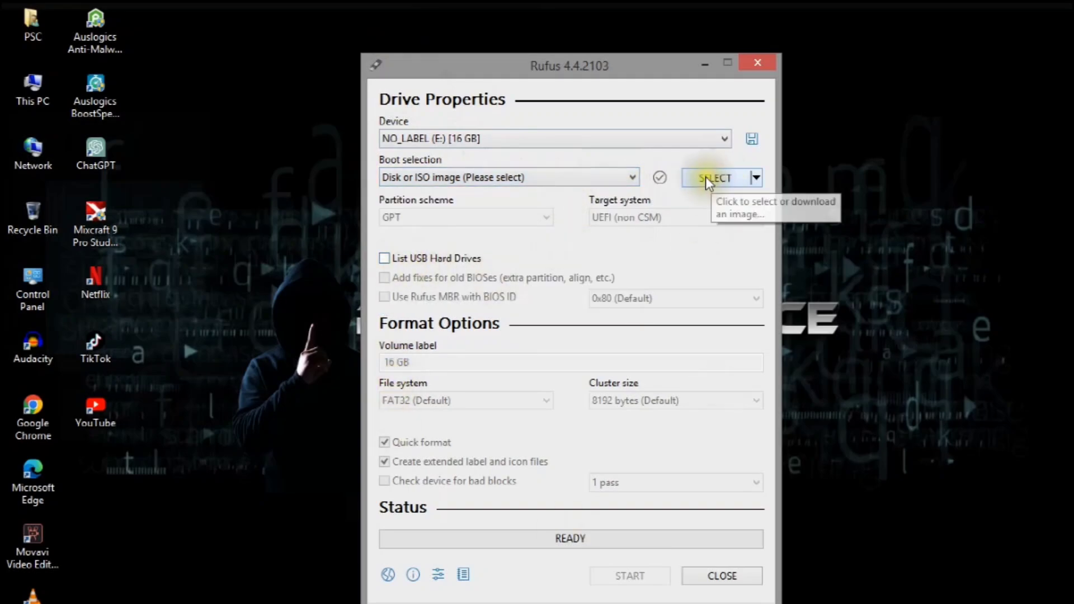
pyautogui.click(713, 177)
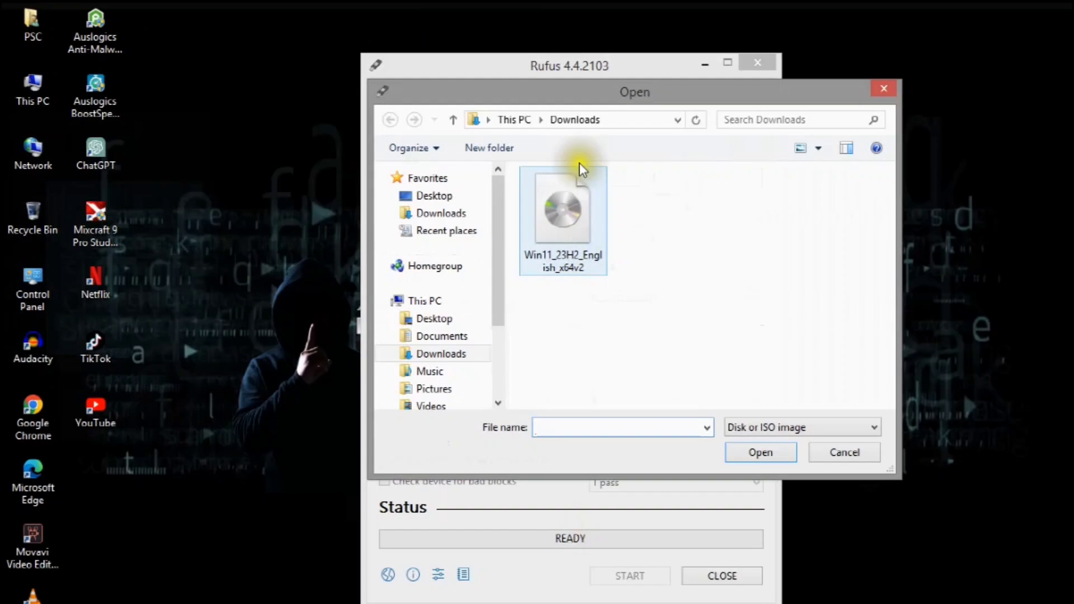
pyautogui.click(562, 209)
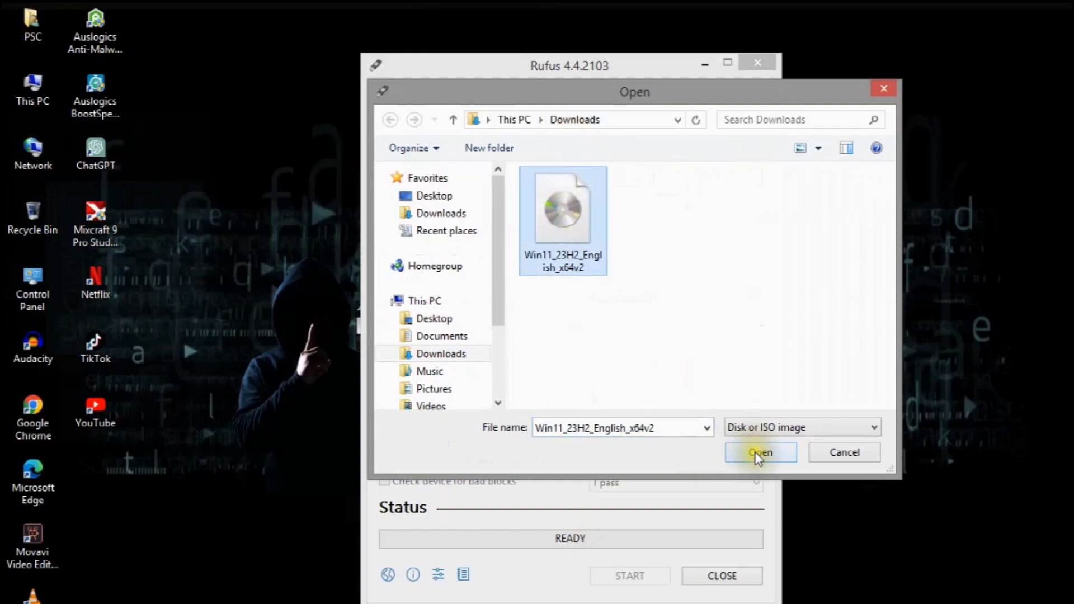
pyautogui.click(759, 452)
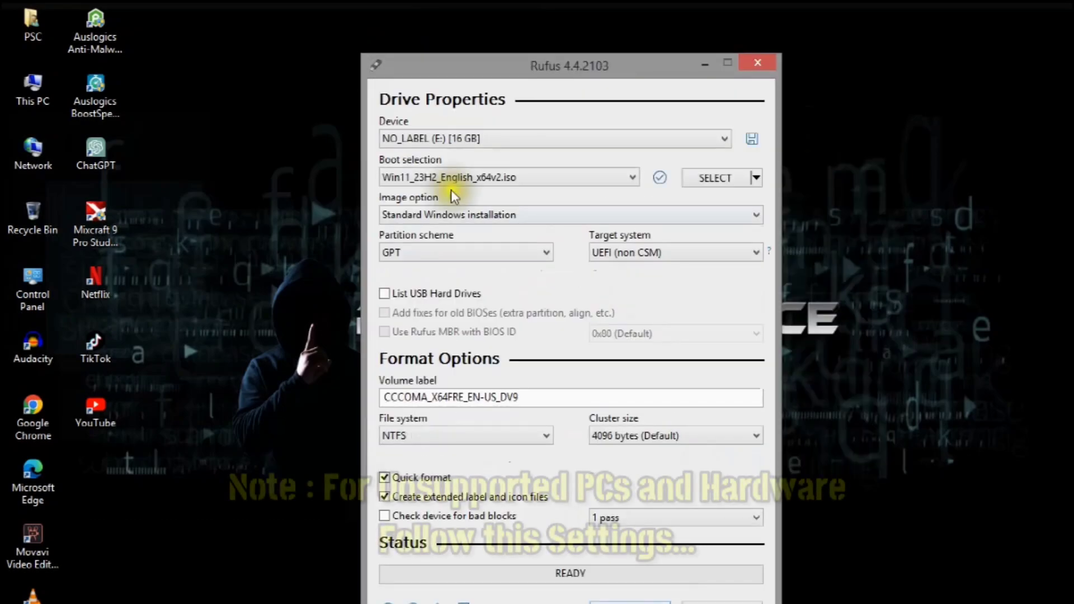
pyautogui.moveTo(625, 188)
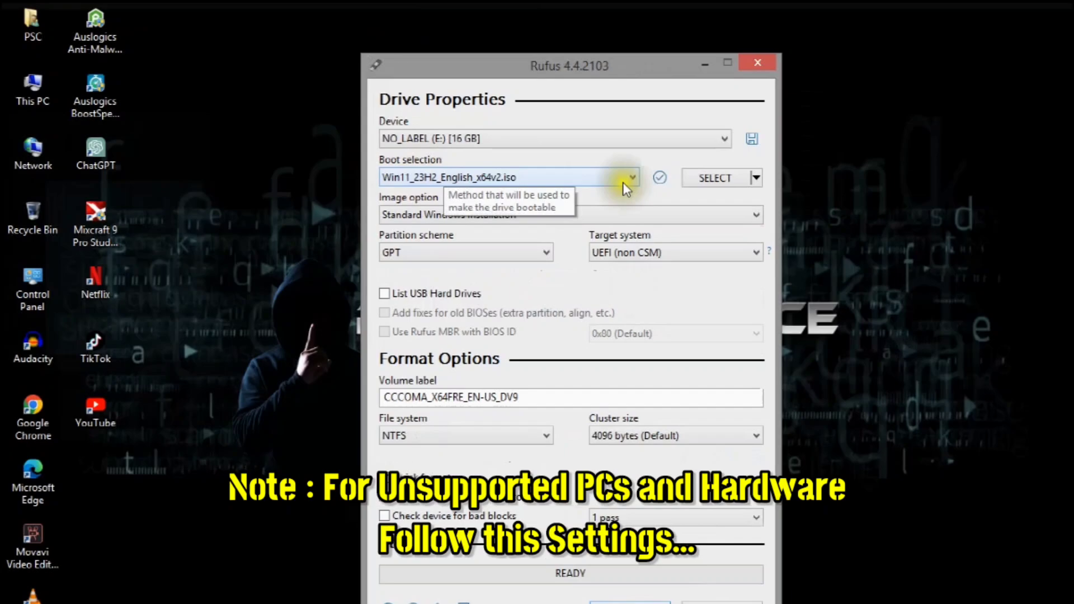
pyautogui.moveTo(472, 251)
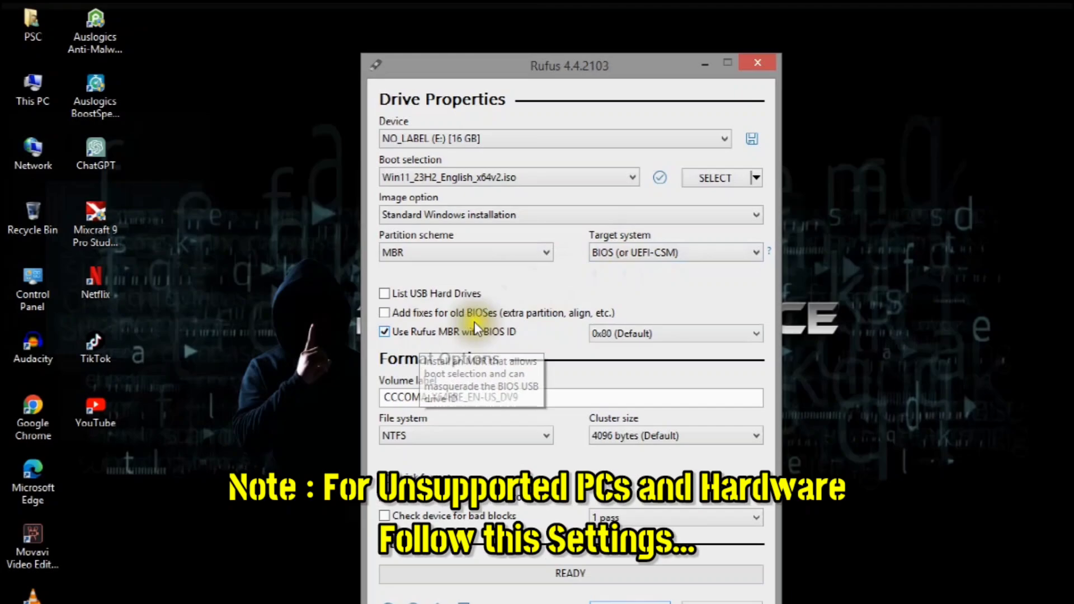
pyautogui.moveTo(510, 396)
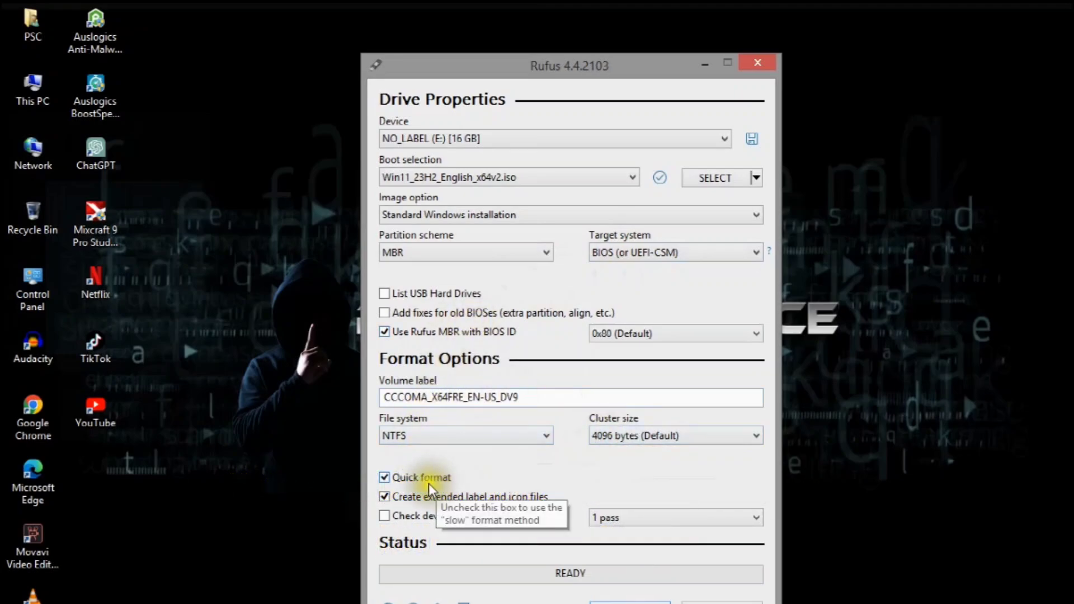
pyautogui.moveTo(593, 592)
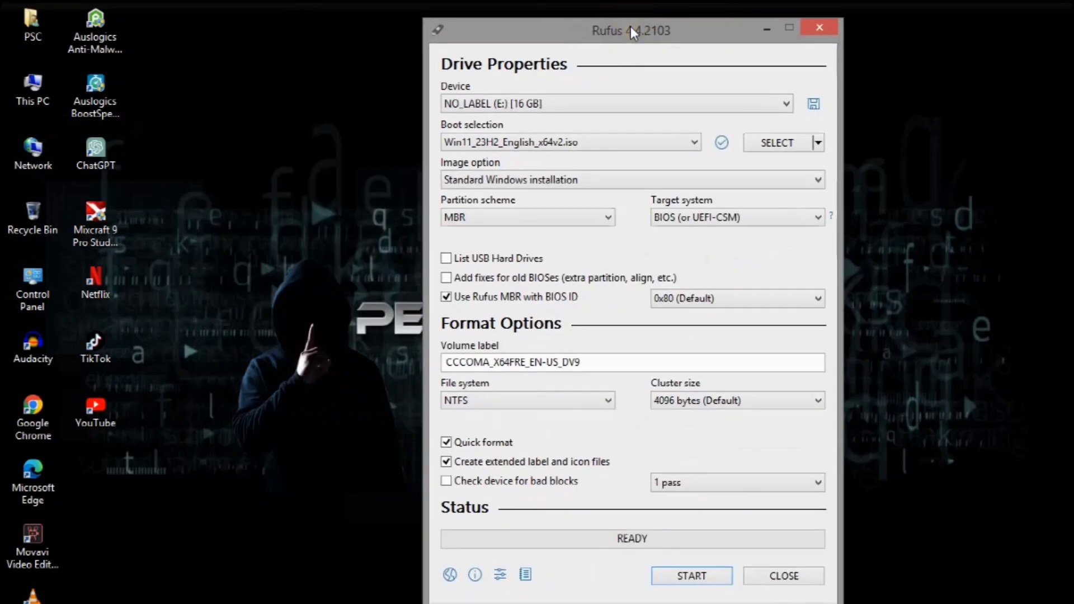
pyautogui.moveTo(750, 211)
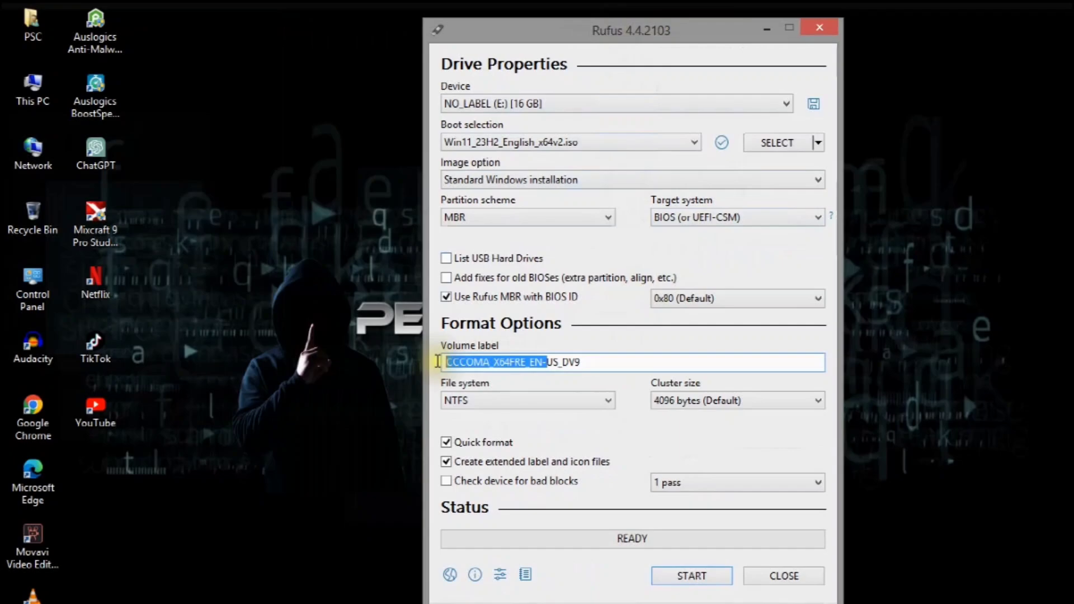
# Step: Relabel the volume WIN11_23H2_X64FRE_EN-US_DV9 and start creating the bootable drive
pyautogui.write('WIN11_23H2')
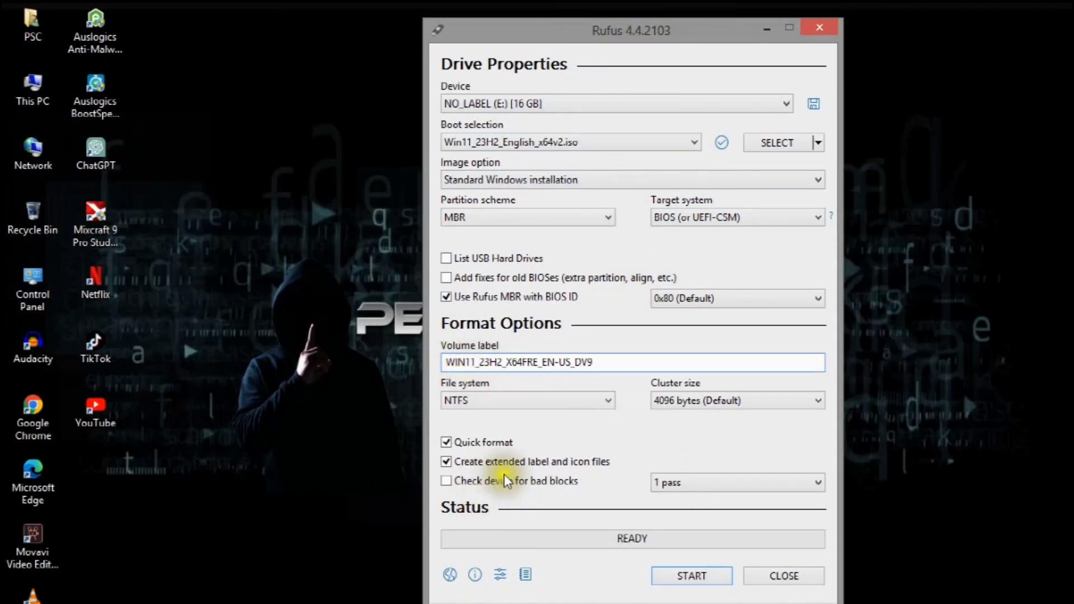
pyautogui.click(521, 363)
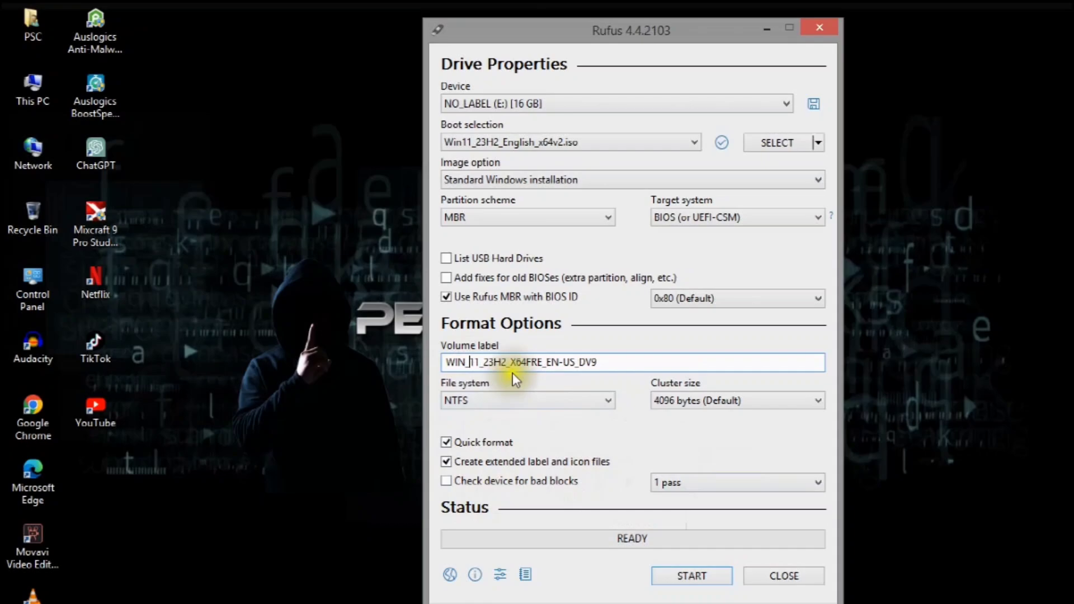
pyautogui.click(690, 575)
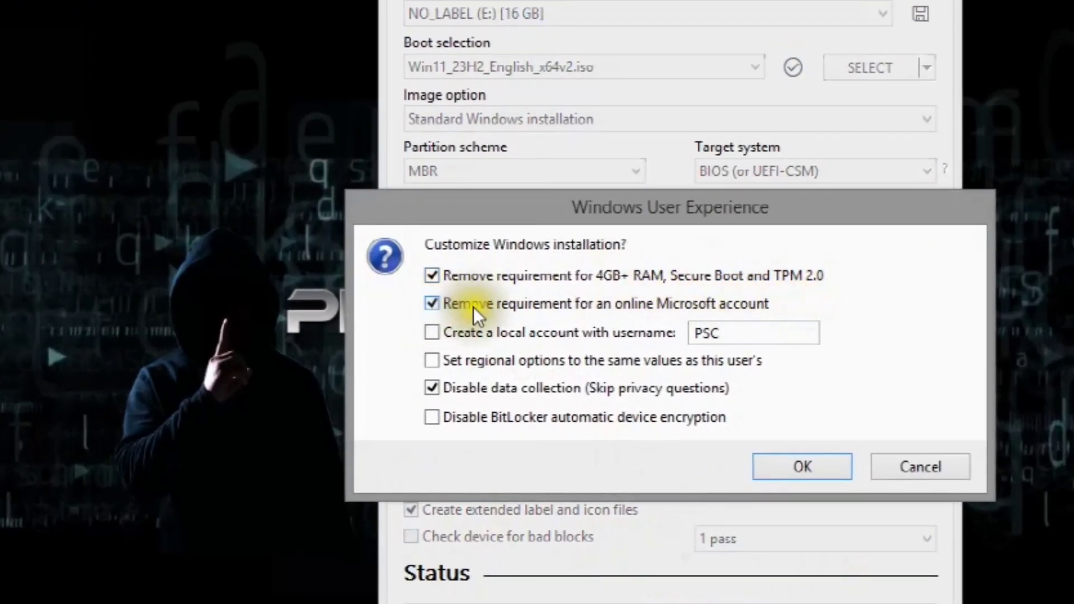
pyautogui.moveTo(698, 404)
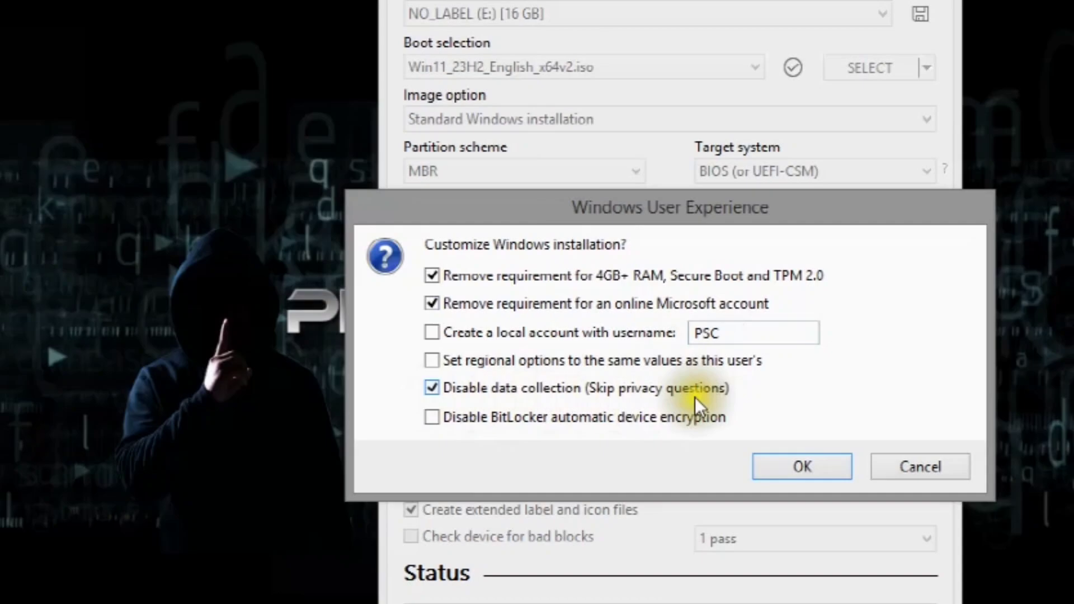
pyautogui.moveTo(504, 345)
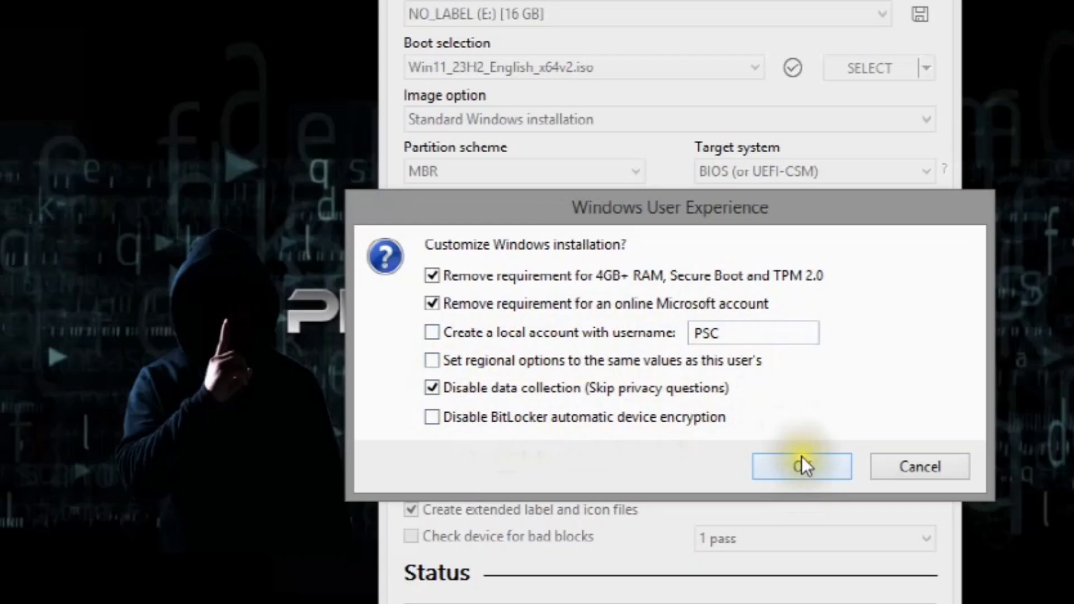
# Step: Confirm removing the RAM, Secure Boot, TPM and account requirements, and accept erasing the drive
pyautogui.click(800, 466)
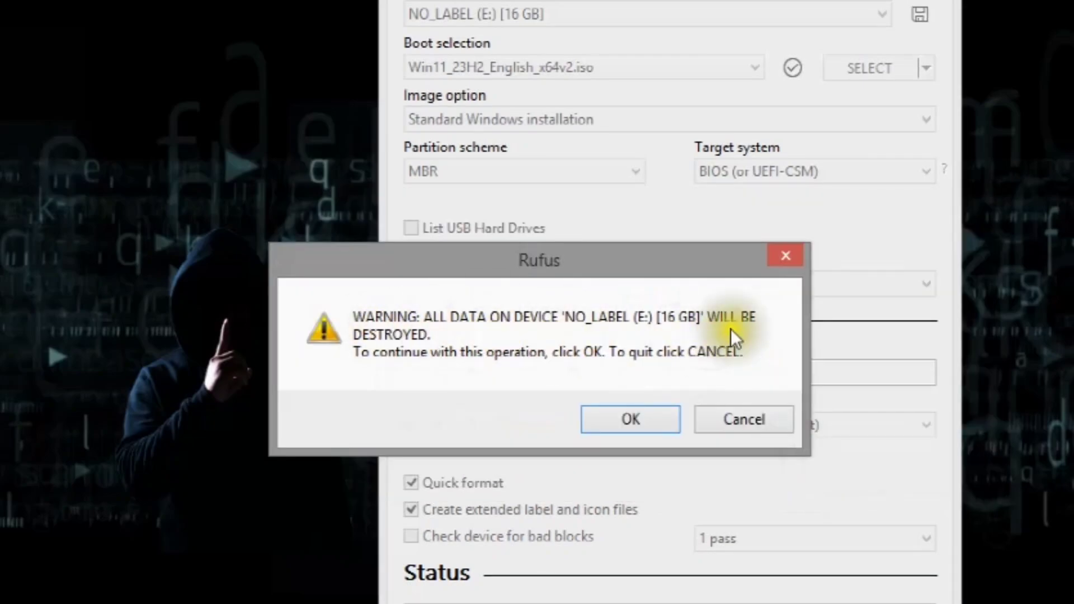
pyautogui.click(629, 419)
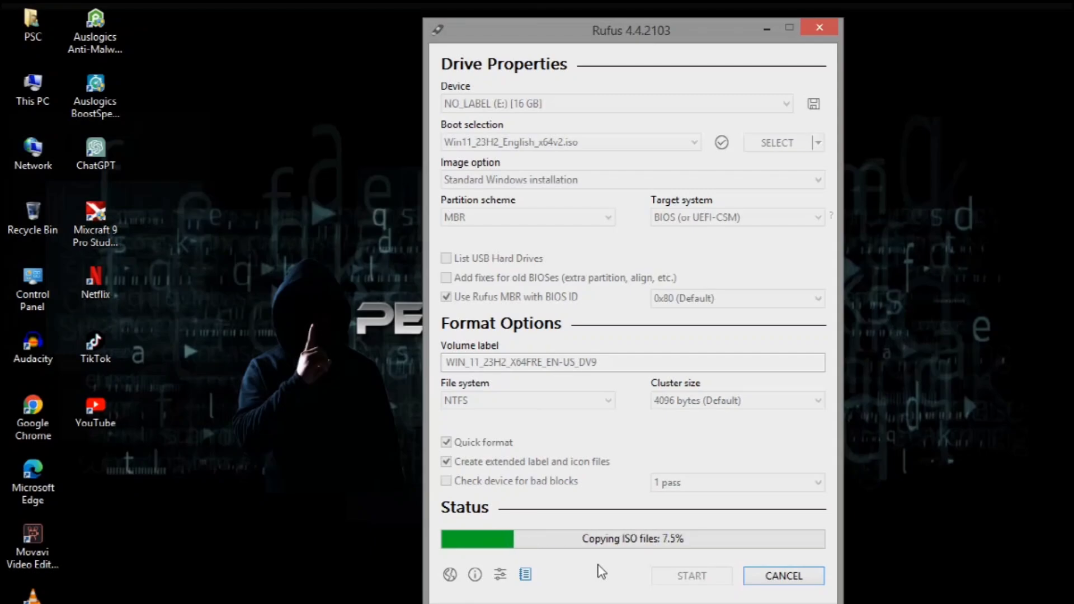
pyautogui.moveTo(466, 276)
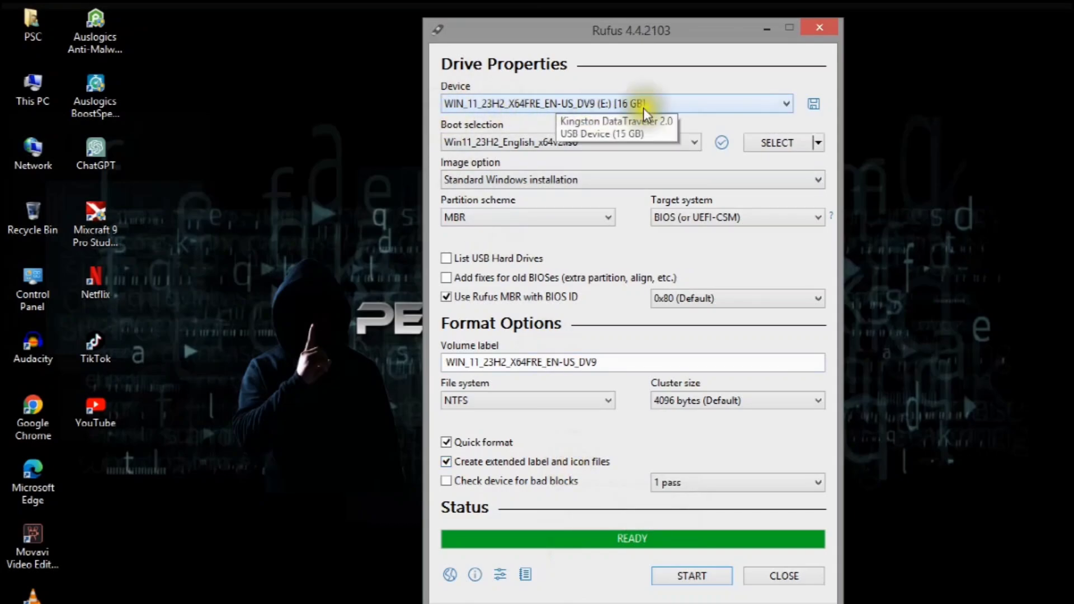
pyautogui.moveTo(536, 477)
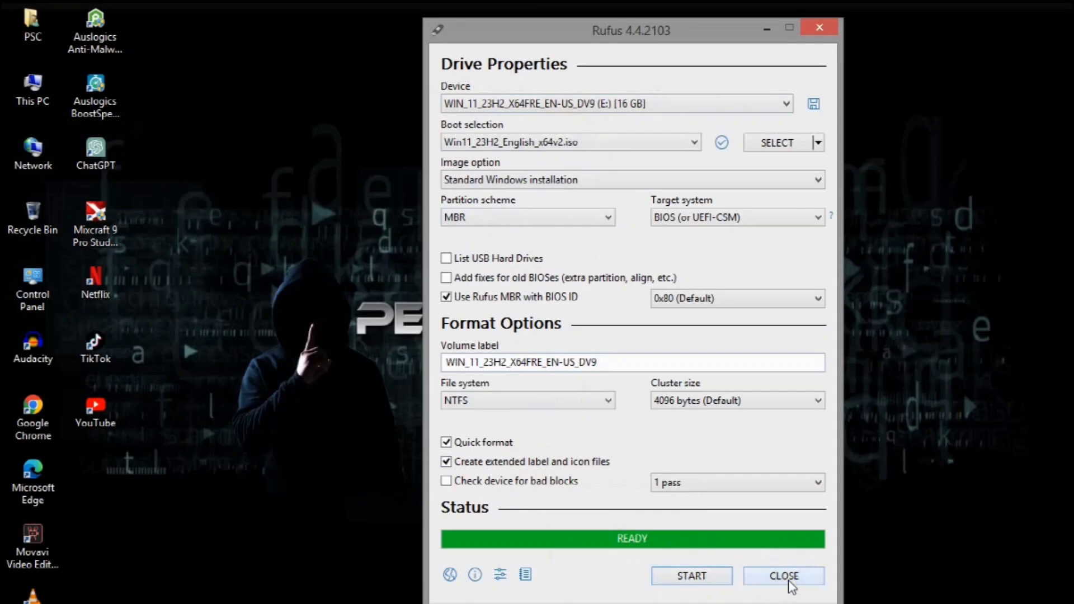
# Step: Close Rufus and open the WIN_11_23H2_X64FRE_EN-US_DV9 (E:) drive from This PC
pyautogui.click(783, 575)
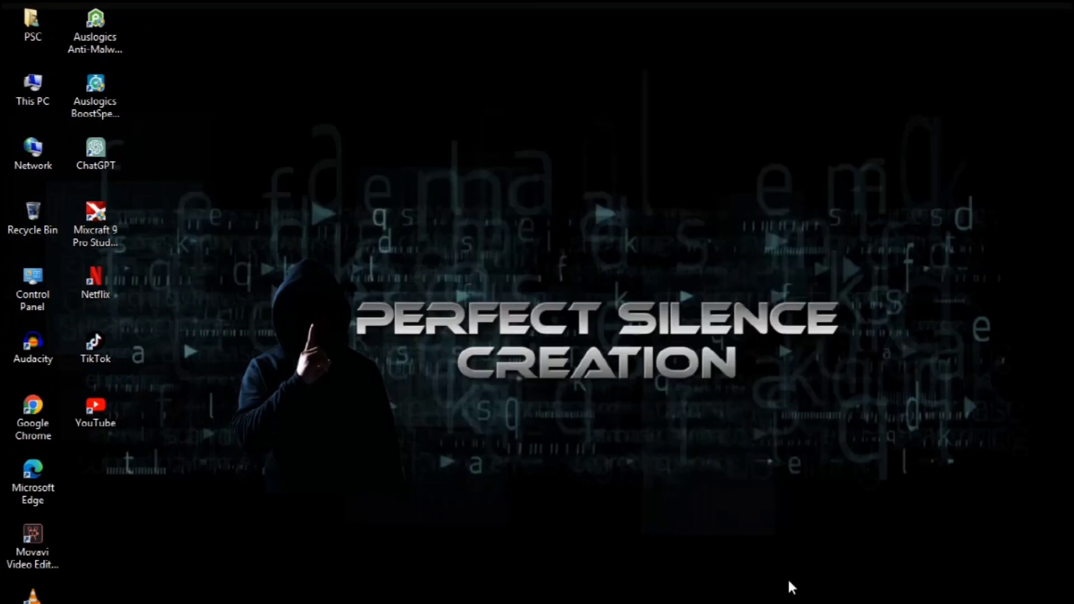
pyautogui.click(33, 89)
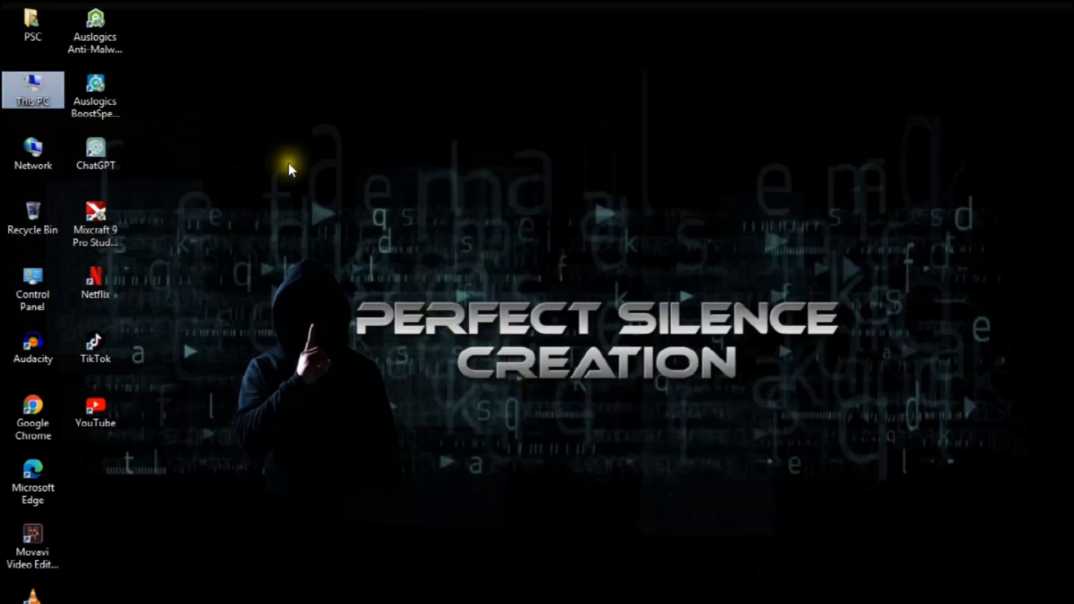
pyautogui.doubleClick(33, 91)
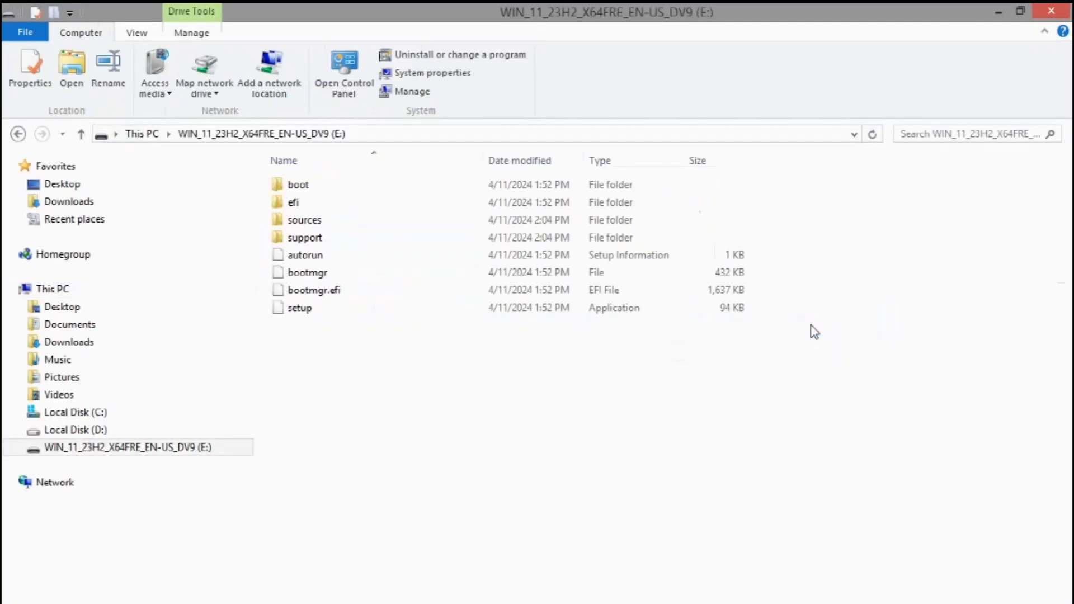
pyautogui.click(307, 271)
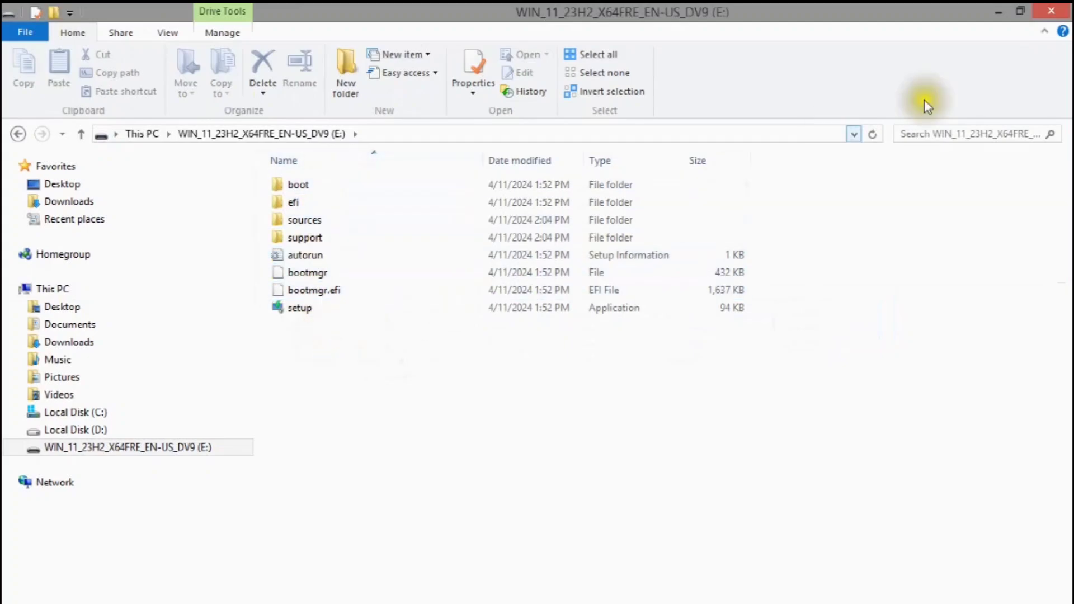
pyautogui.click(137, 447)
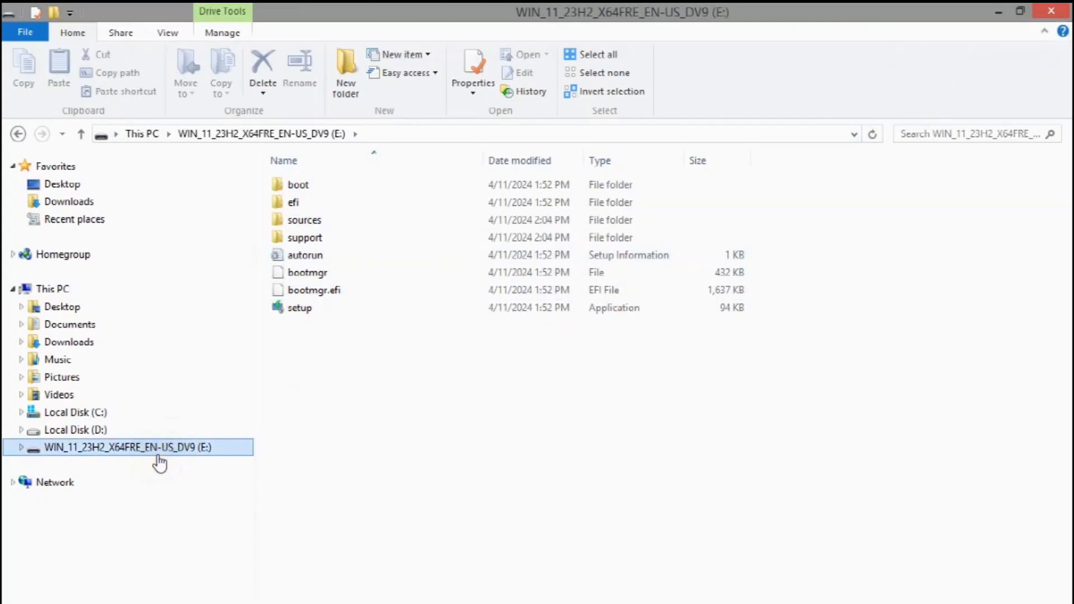